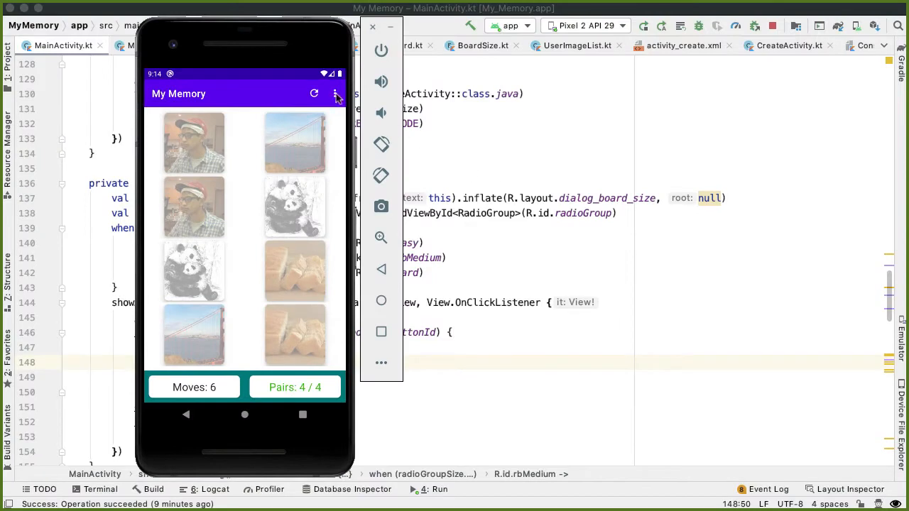
Show the game's existing overflow menu options in the emulator.
{"action": "left_click", "coordinate": [335, 94]}
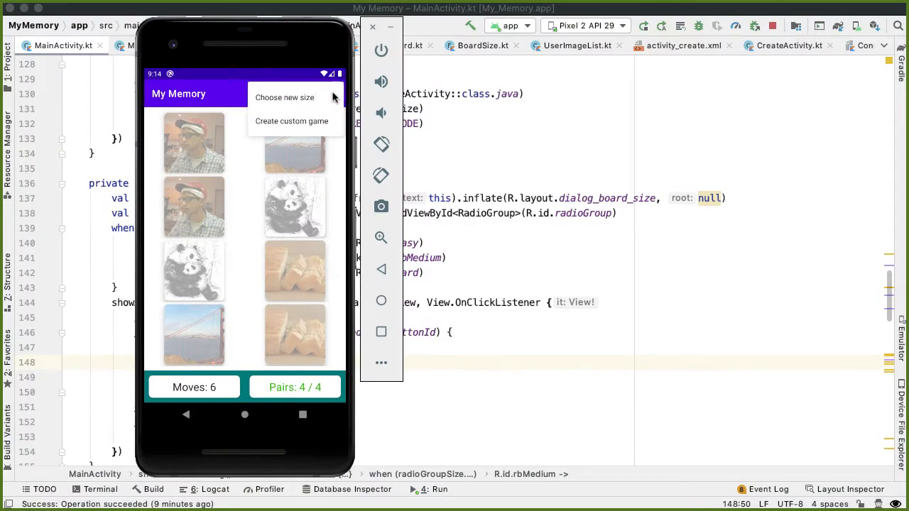
{"action": "mouse_move", "coordinate": [301, 142]}
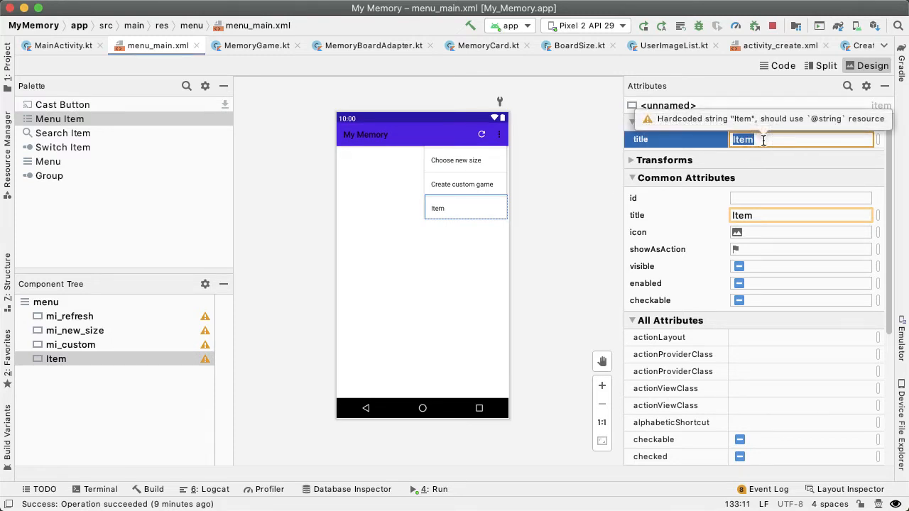
Title the item Download custom game, id mi_download, showAsAction never, and return to MainActivity.kt.
{"action": "type", "text": "Download custom ga"}
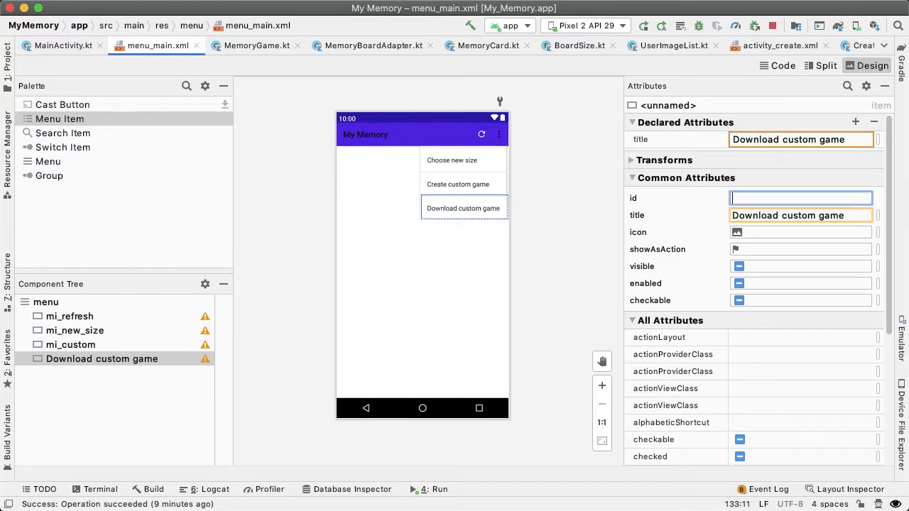
{"action": "type", "text": "mi_downl"}
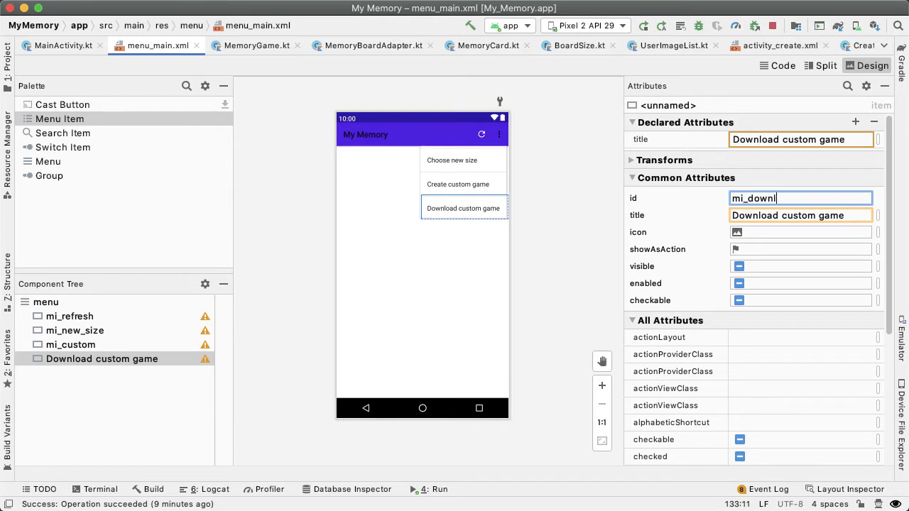
{"action": "key", "text": "Enter"}
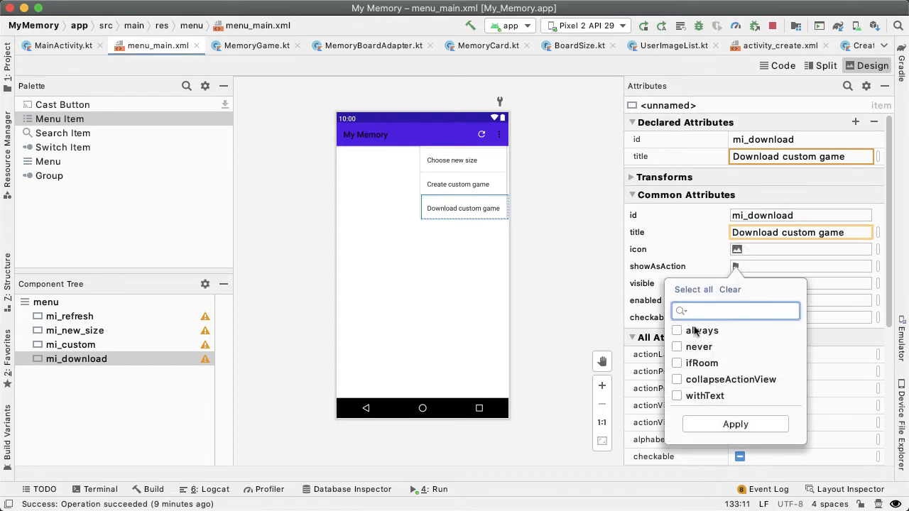
{"action": "left_click", "coordinate": [744, 427]}
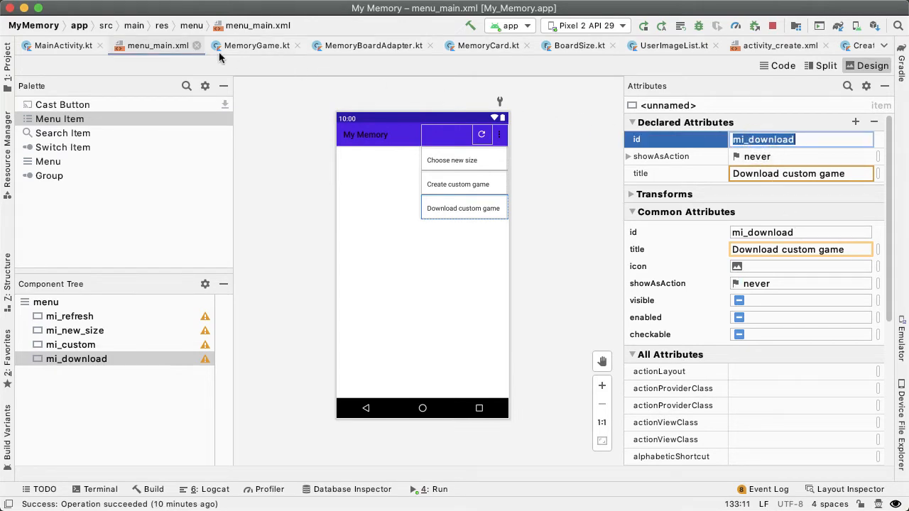
{"action": "left_click", "coordinate": [59, 44]}
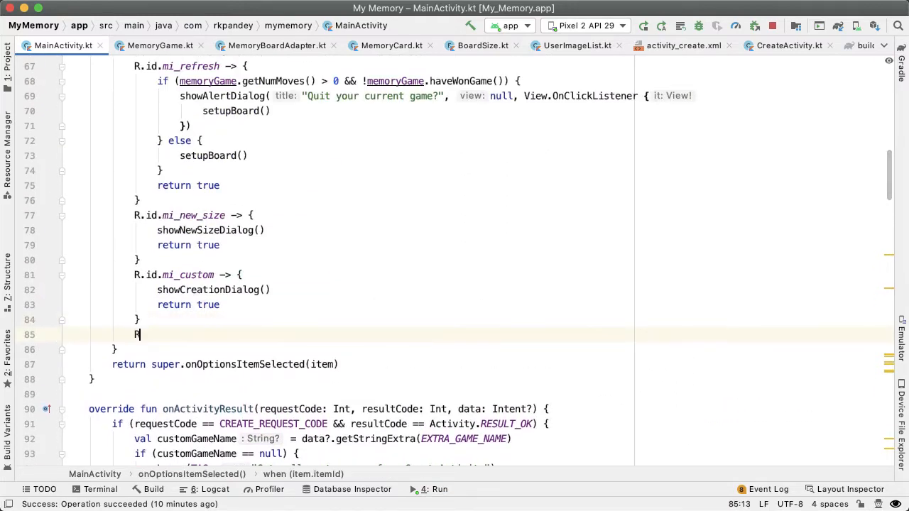
Add an R.id.mi_download branch calling showDownloadDialog() and returning true.
{"action": "type", "text": ".id."}
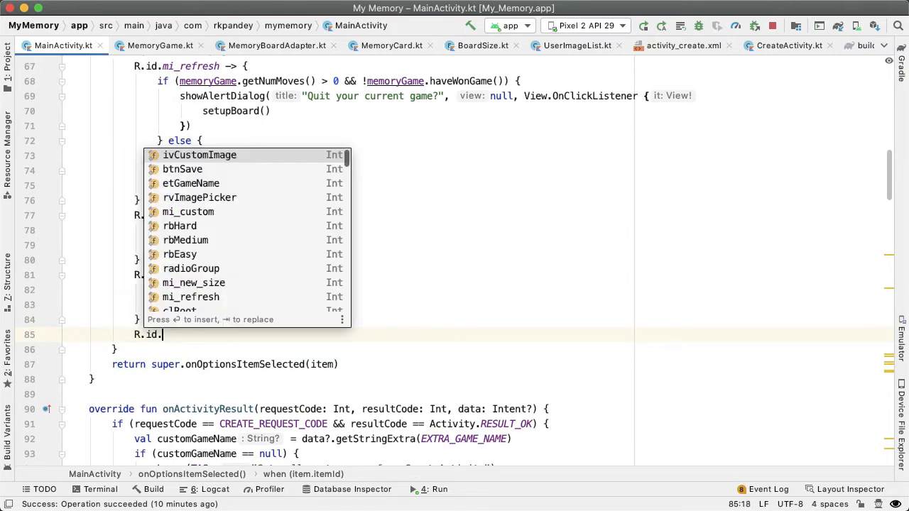
{"action": "type", "text": "mi_download -"}
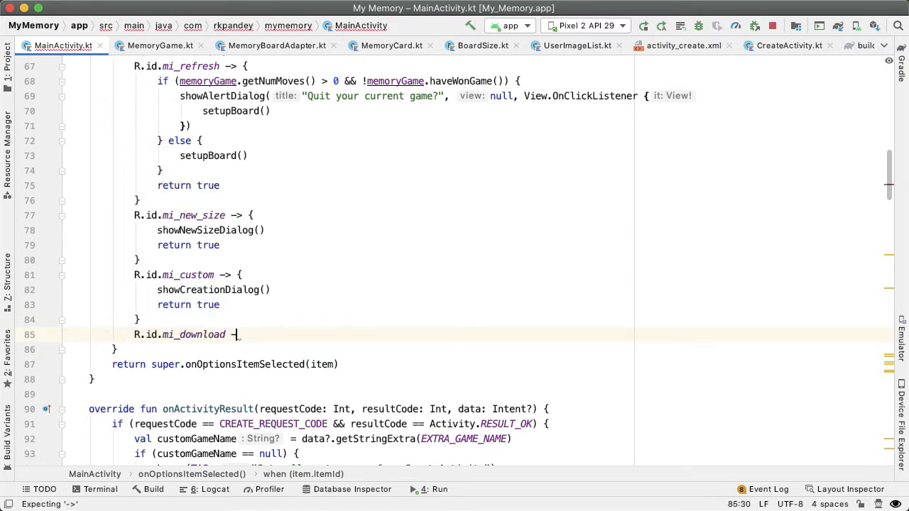
{"action": "type", "text": "-> {"}
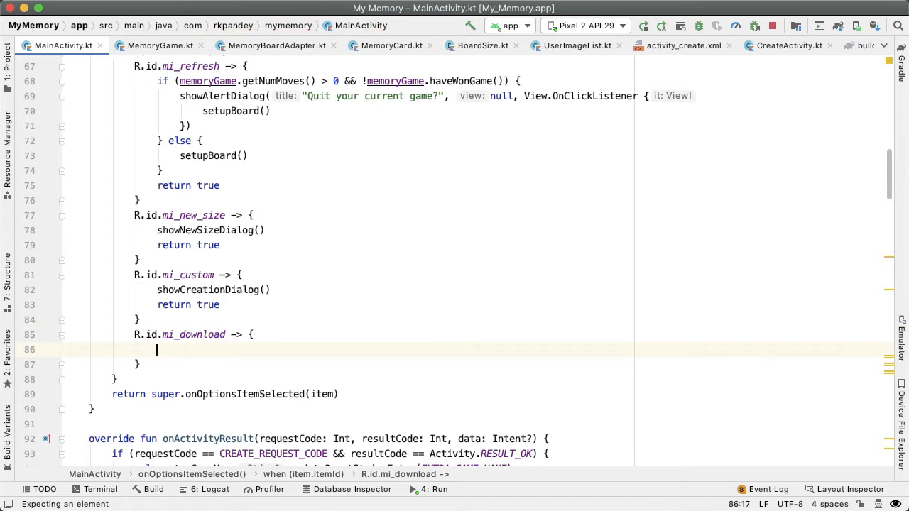
{"action": "type", "text": "showDo"}
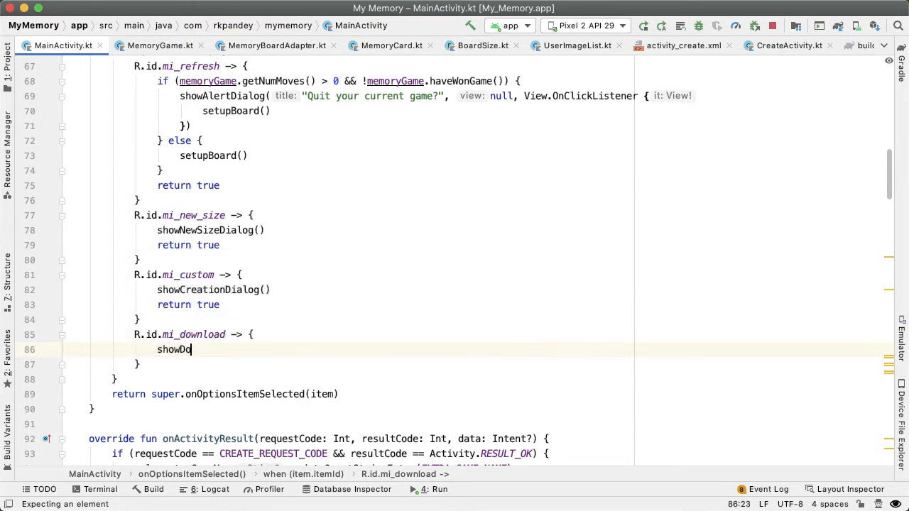
{"action": "type", "text": "nloadDial"}
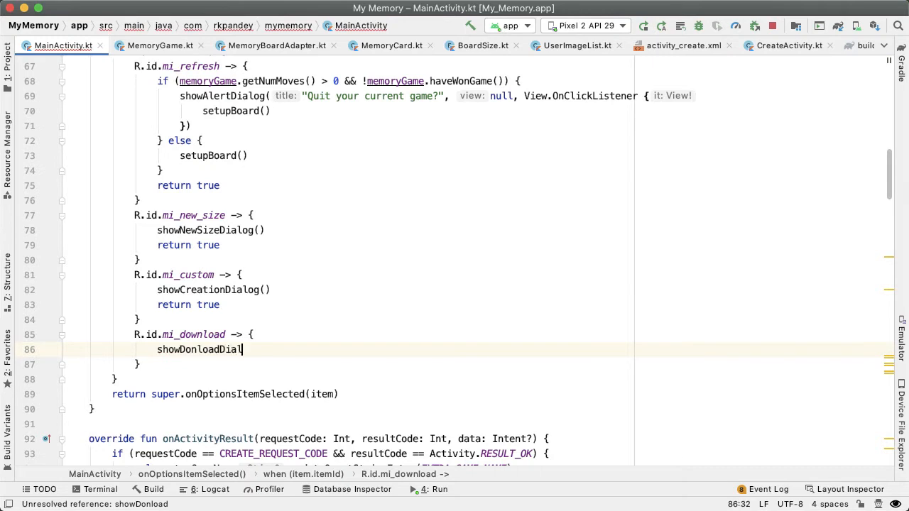
{"action": "type", "text": "return true"}
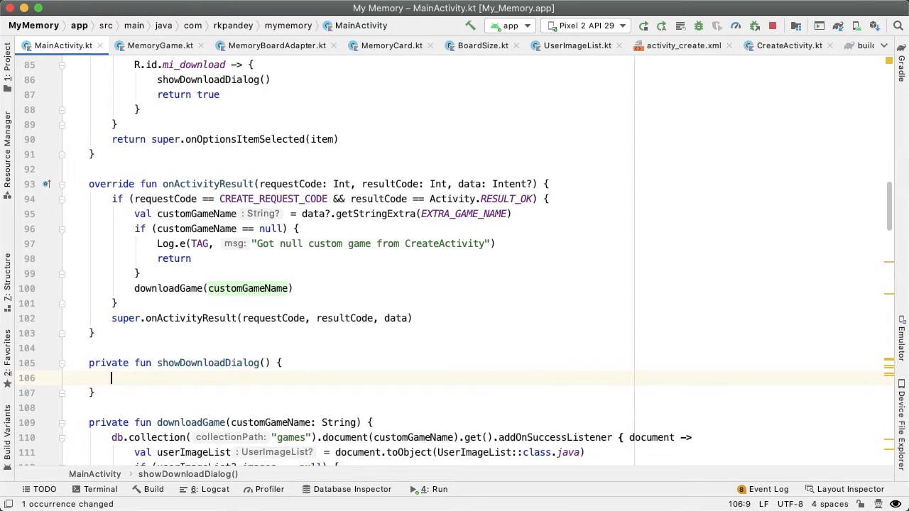
Inflate R.layout.dialog_download_board via LayoutInflater.from(this) into val boardDownloadView.
{"action": "type", "text": "Layout"}
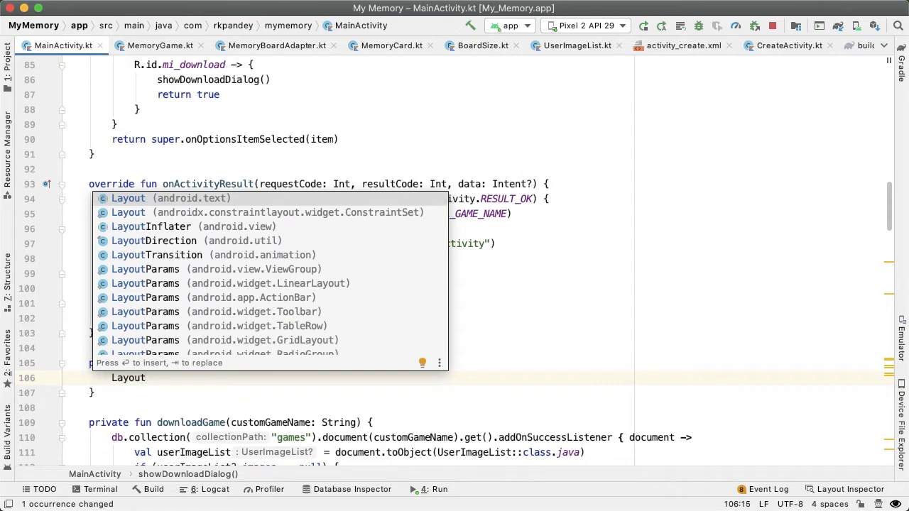
{"action": "type", "text": "LayoutInflater."}
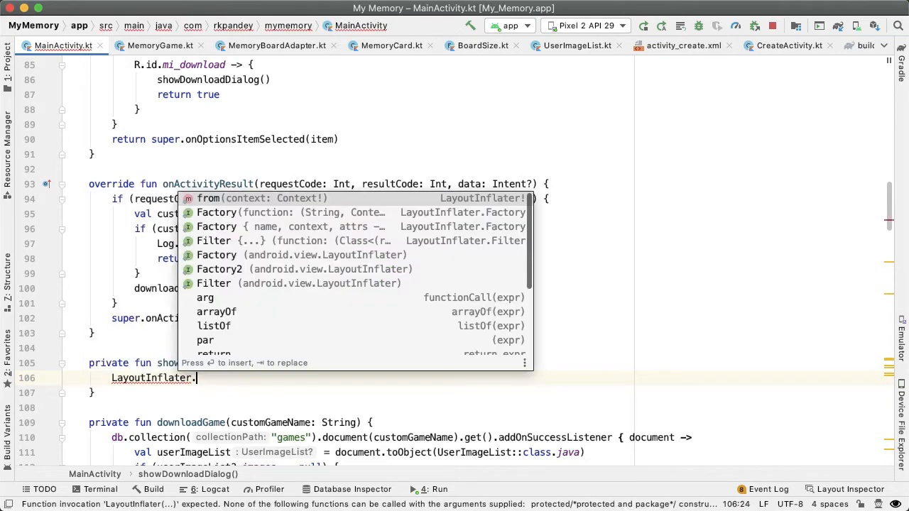
{"action": "type", "text": "in"}
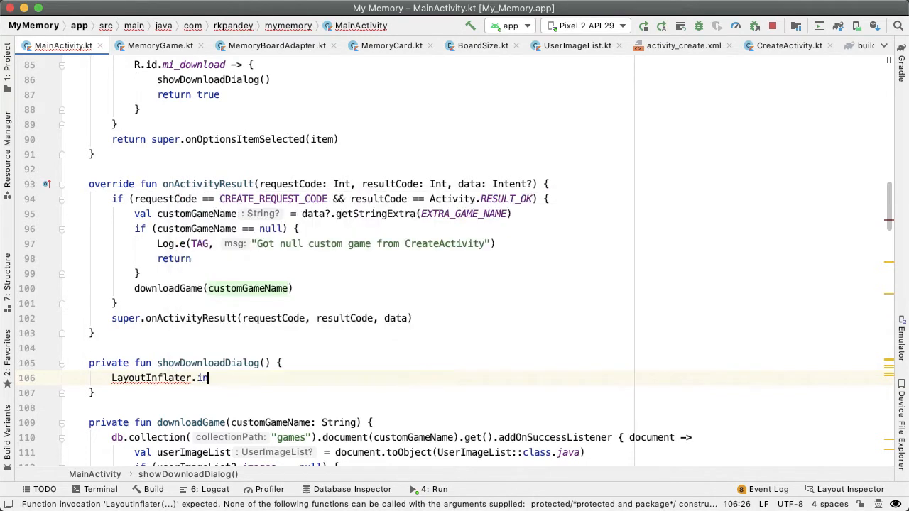
{"action": "type", "text": "from()"}
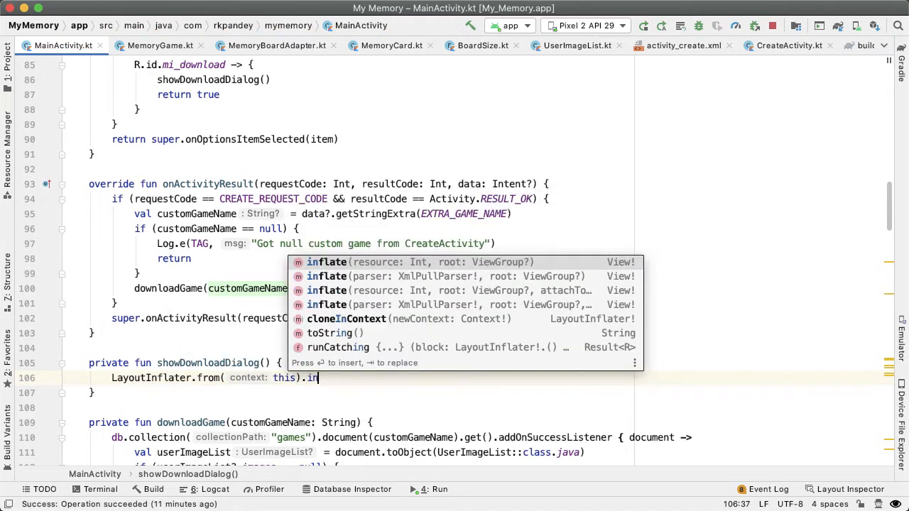
{"action": "type", "text": "flate(R.layout.dialog_download_board, null"}
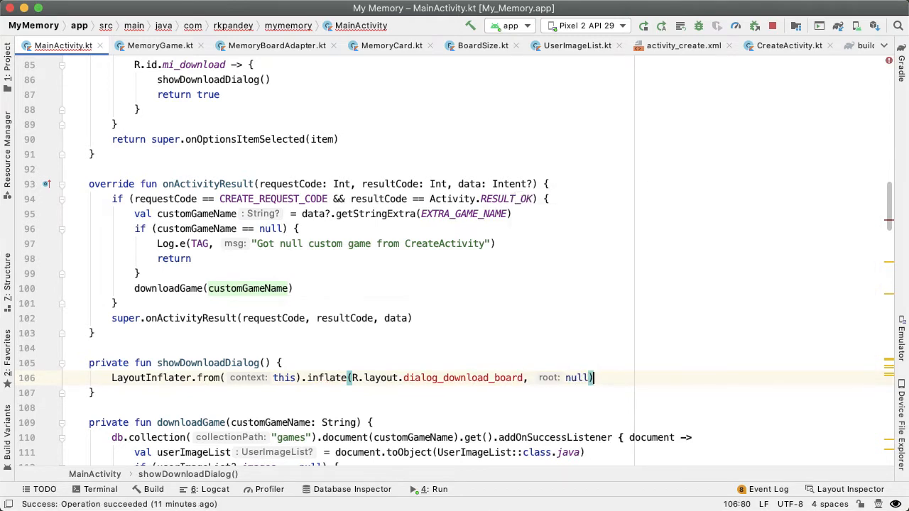
{"action": "type", "text": "val"}
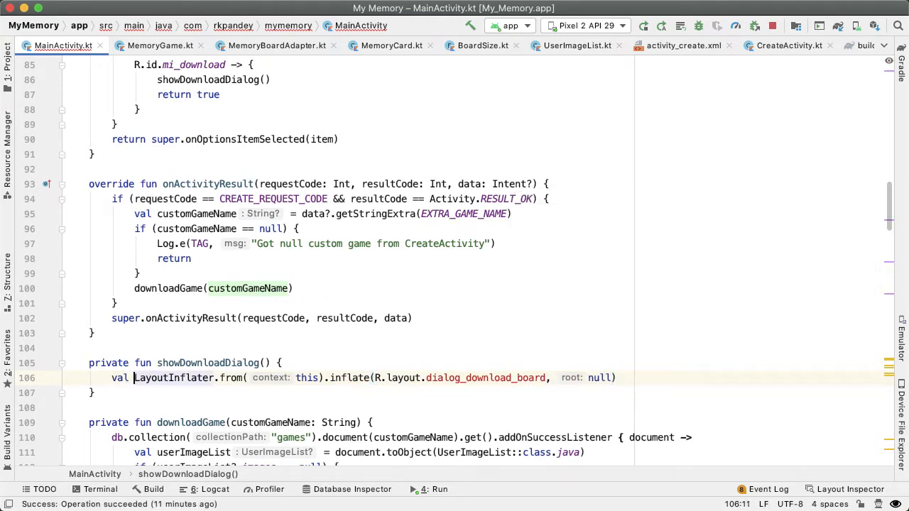
{"action": "type", "text": "boardDownloadView ="}
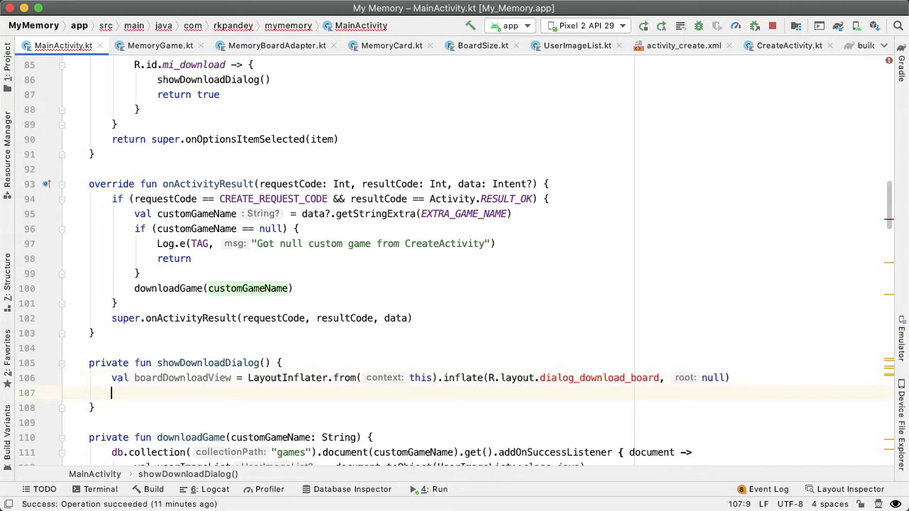
Call showAlertDialog("Fetch memory game", boardDownloadView, View.OnClickListener { }) with an empty commented body.
{"action": "type", "text": "showAlertDialog(\"Fetch memory"}
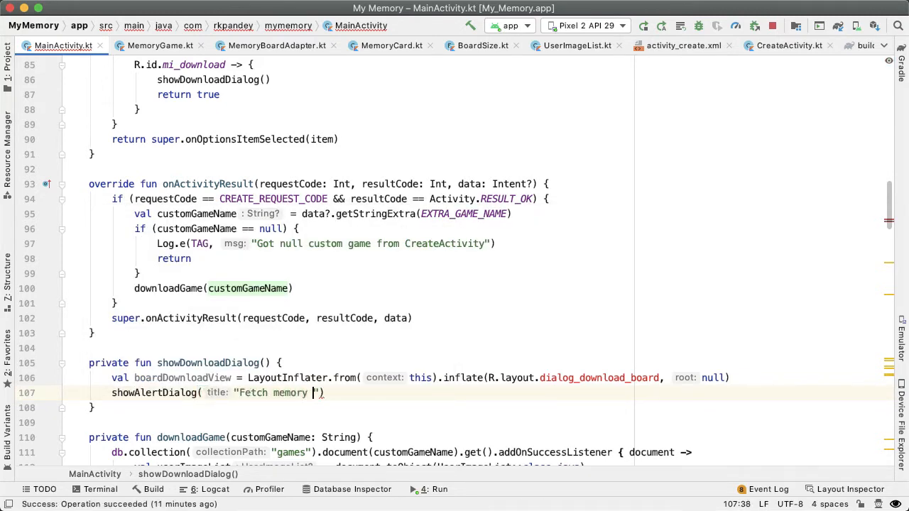
{"action": "type", "text": "game\","}
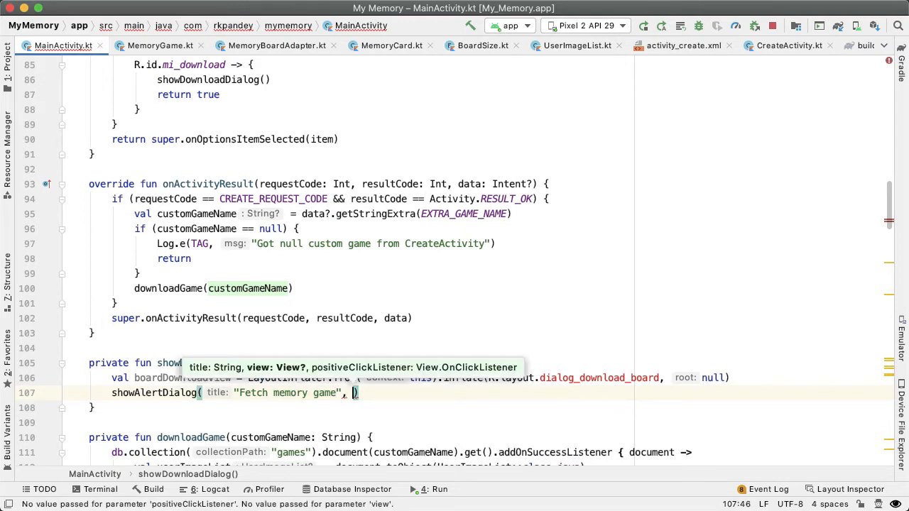
{"action": "type", "text": "boardDownloadView,"}
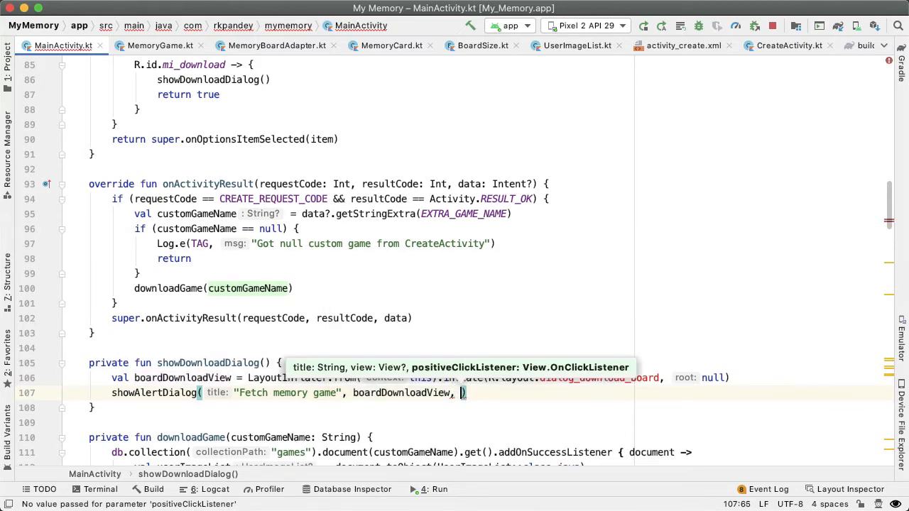
{"action": "type", "text": "View"}
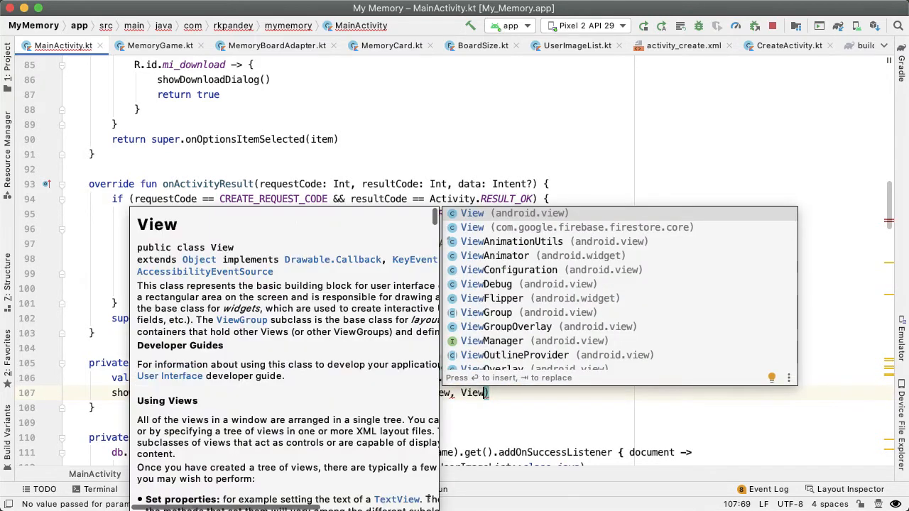
{"action": "type", "text": ".OnClickListener {"}
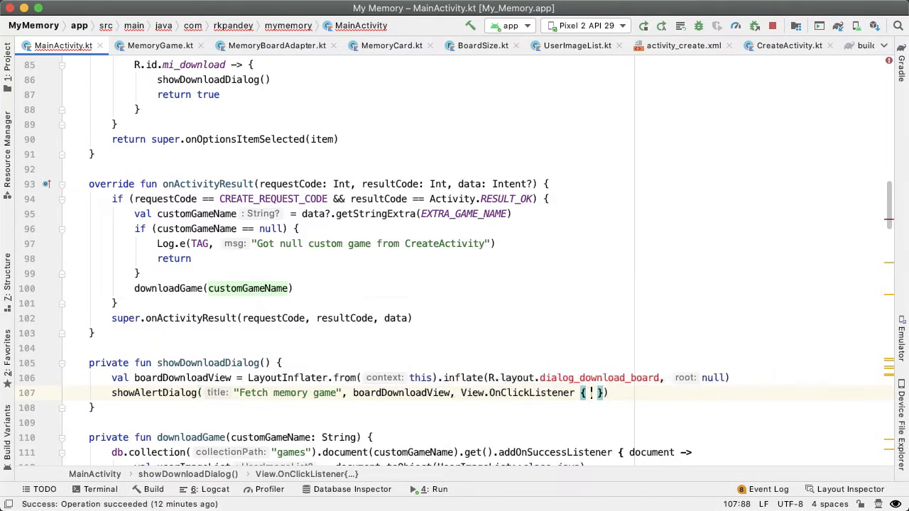
{"action": "key", "text": "Enter"}
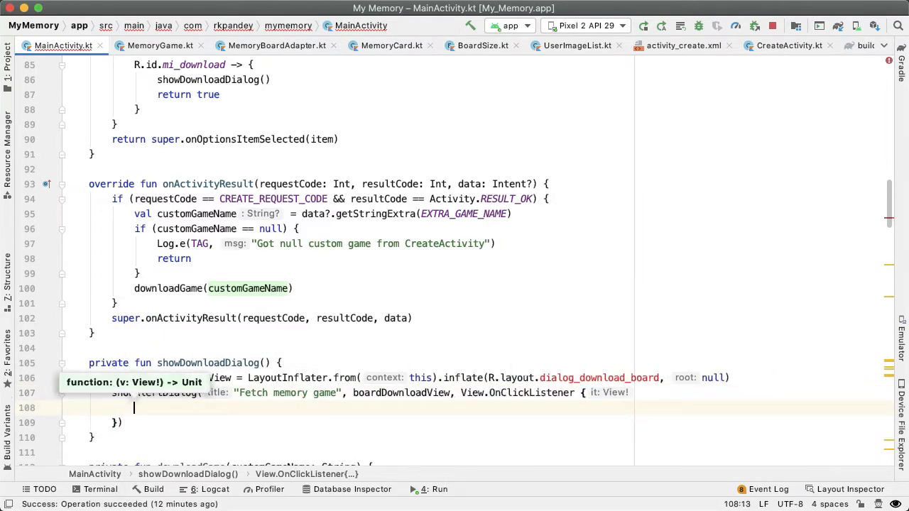
{"action": "type", "text": "// Gr"}
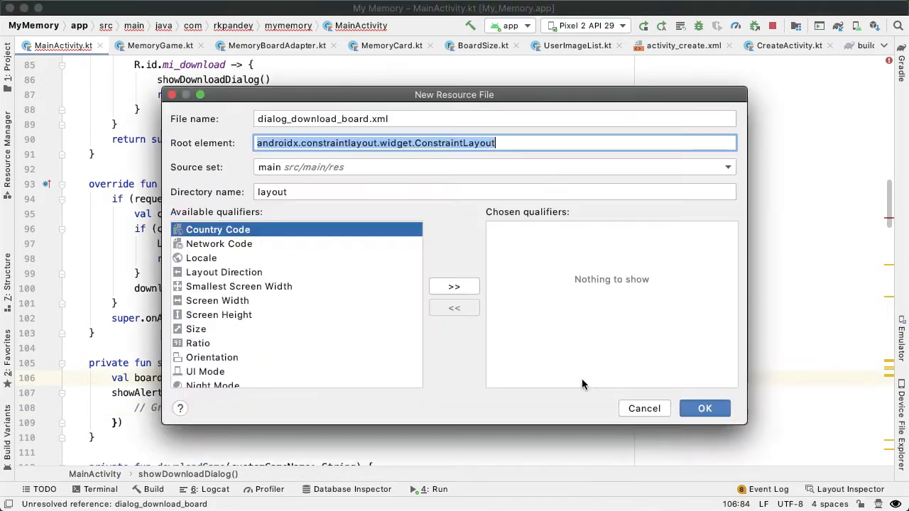
Create the dialog_download_board layout file, add a Plain Text field, and close an unneeded tab.
{"action": "left_click", "coordinate": [705, 409]}
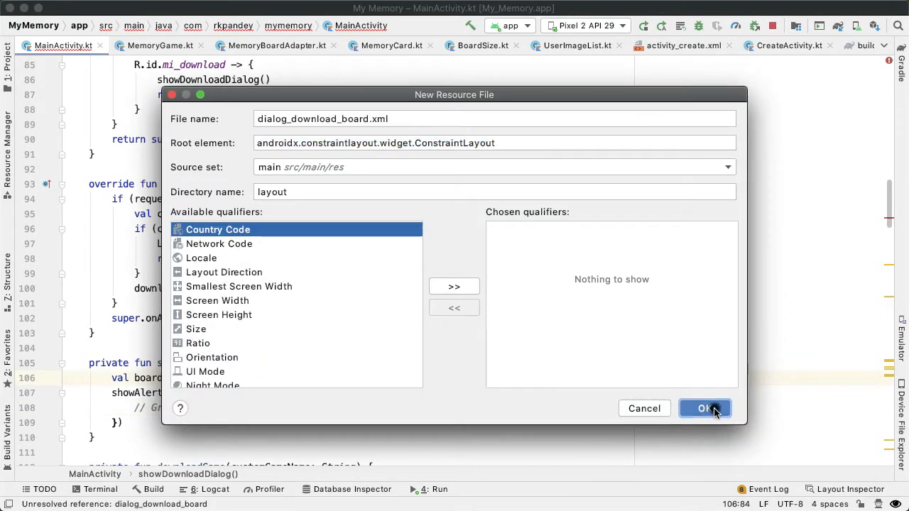
{"action": "left_click", "coordinate": [705, 409]}
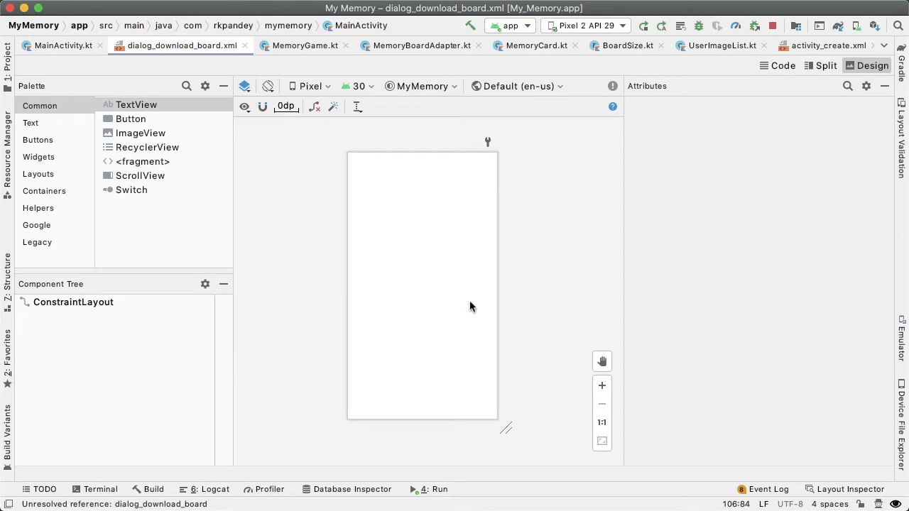
{"action": "left_click_drag", "start_coordinate": [138, 119], "coordinate": [433, 193]}
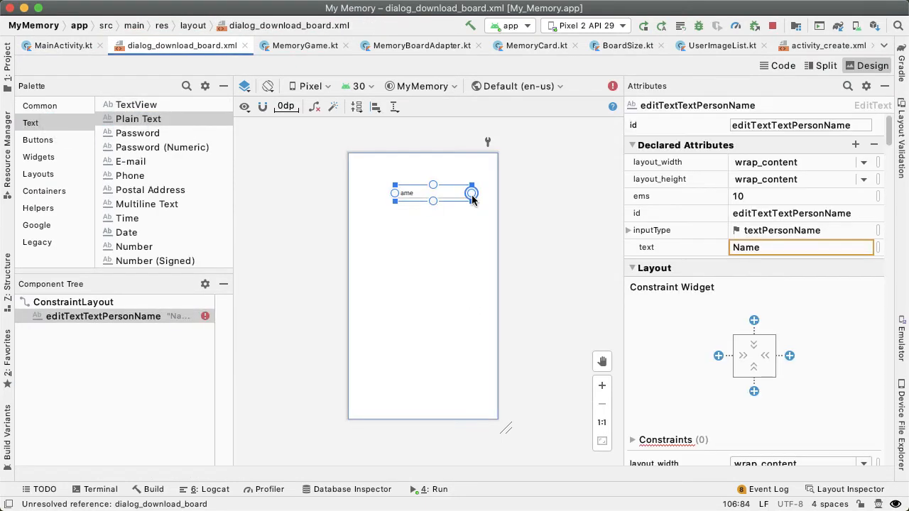
{"action": "mouse_move", "coordinate": [531, 113]}
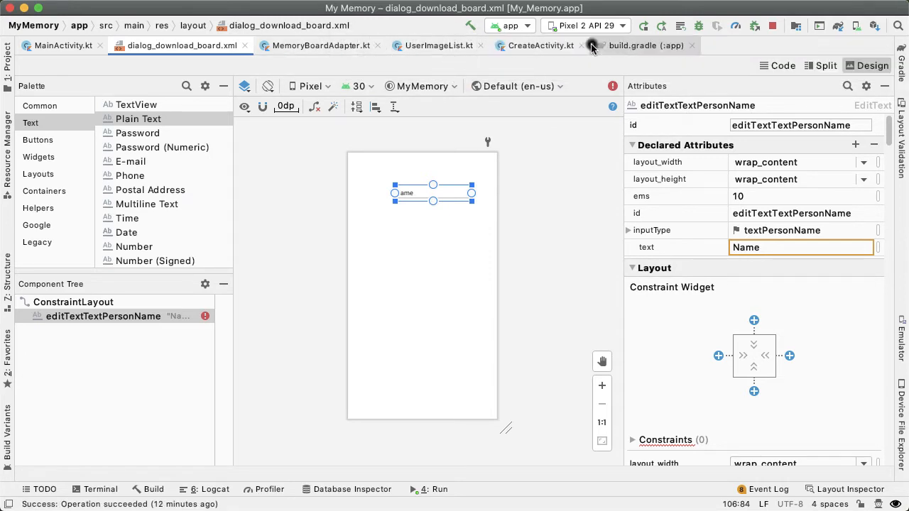
{"action": "left_click", "coordinate": [540, 44]}
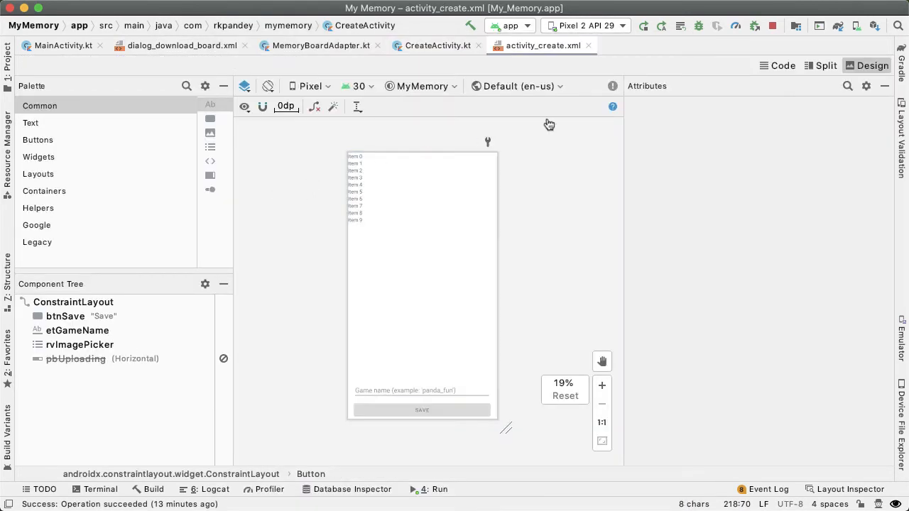
View the create layout's XML source and switch to dialog_download_board.xml to paste the etGameName EditText.
{"action": "left_click", "coordinate": [777, 65]}
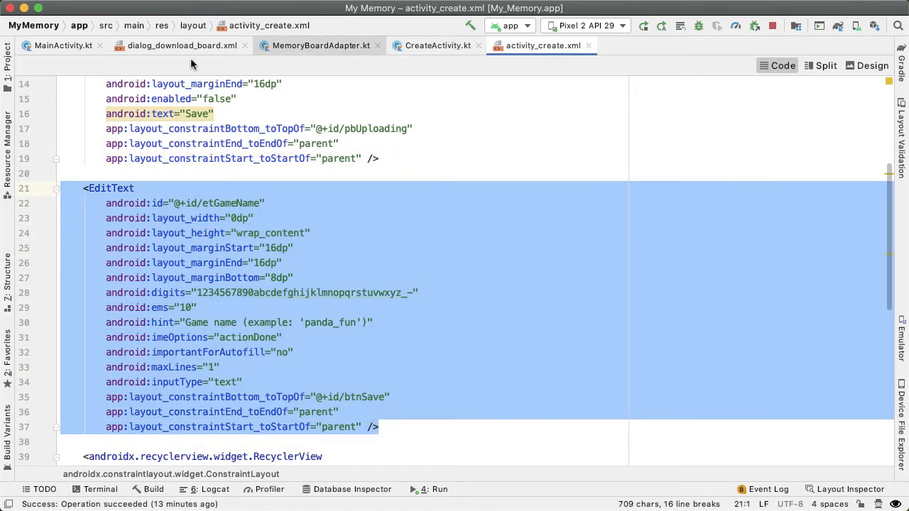
{"action": "left_click", "coordinate": [178, 45]}
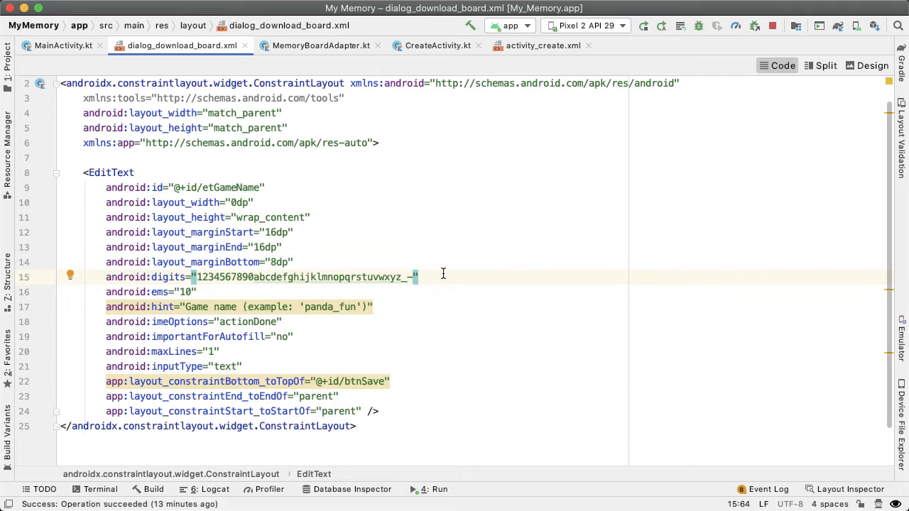
Constrain the EditText's top to parent instead of btnSave and rename its id to etDownloadGame.
{"action": "double_click", "coordinate": [235, 261]}
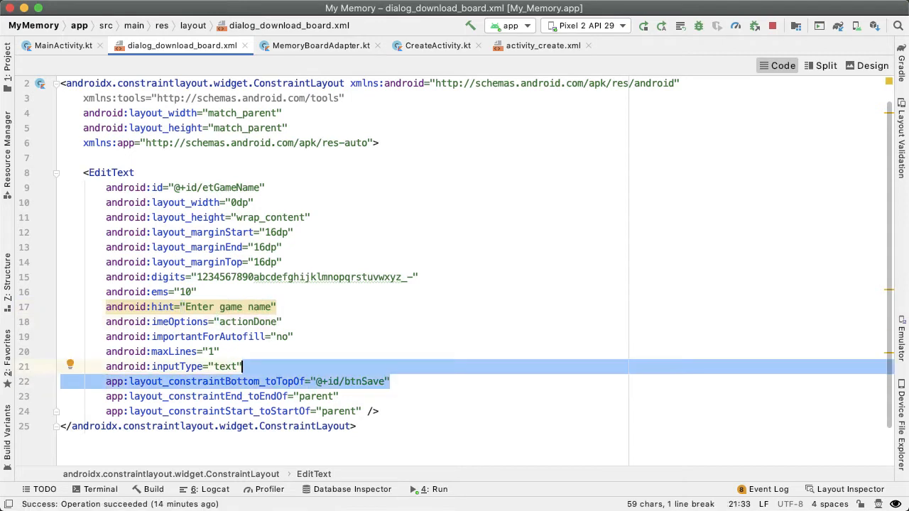
{"action": "key", "text": "Delete"}
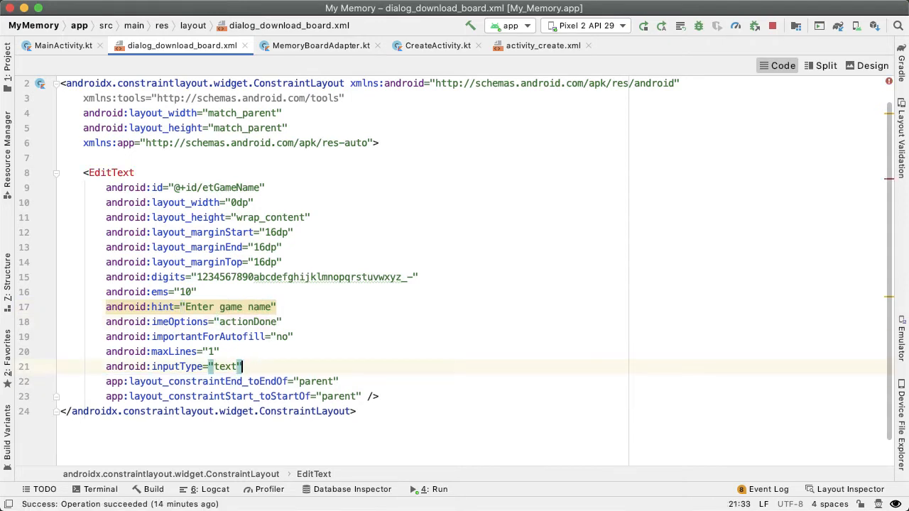
{"action": "type", "text": "app:layout_constraintTop_toTopOf=\""}
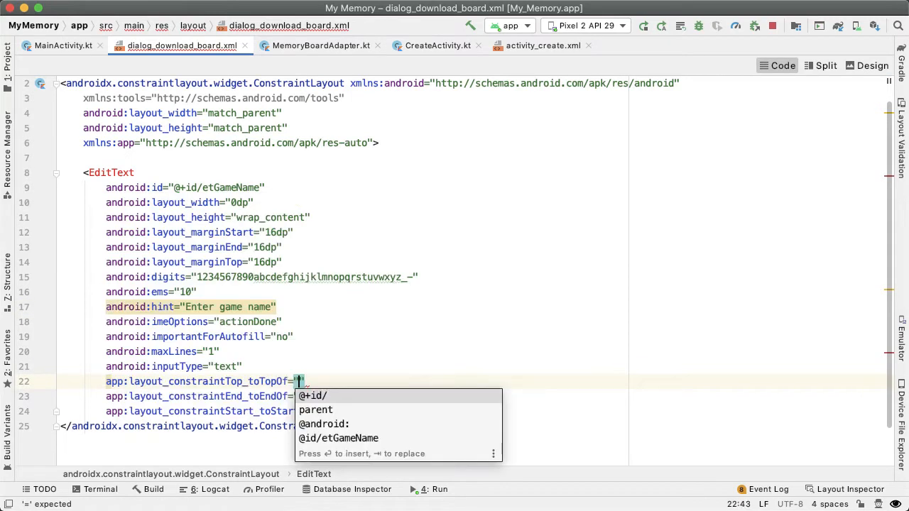
{"action": "left_click", "coordinate": [315, 409]}
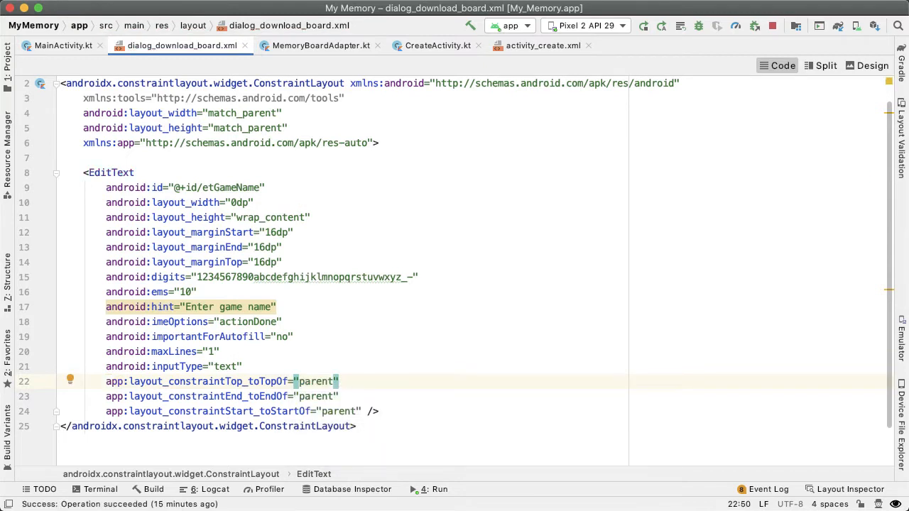
{"action": "double_click", "coordinate": [233, 187]}
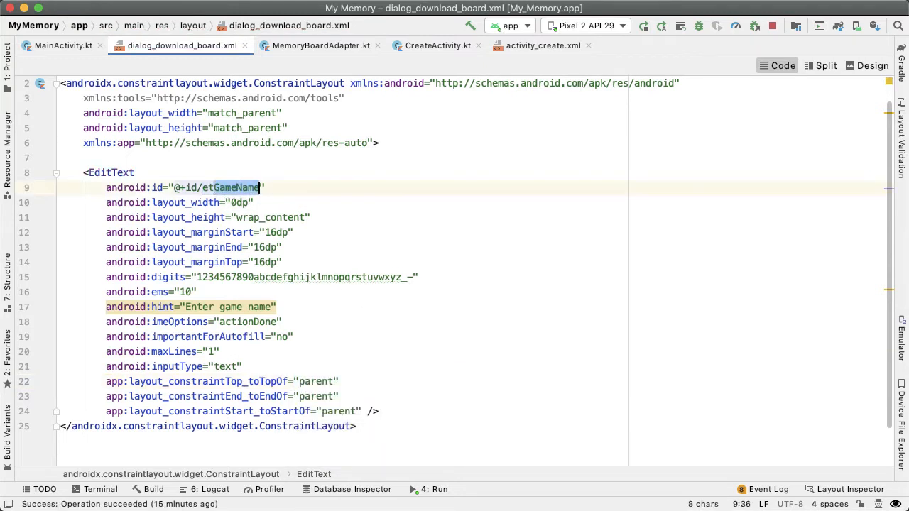
{"action": "type", "text": "etDownloadGame"}
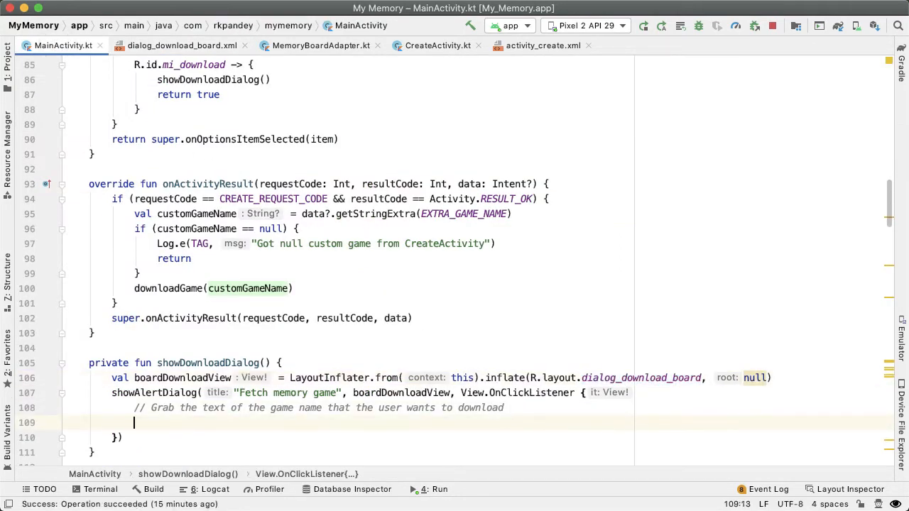
Find etDownloadGame via findViewById<EditText>, store its trimmed text as gameToDownload, and pass it to downloadGame.
{"action": "type", "text": "val etDownloadGame = boardDownloadView"}
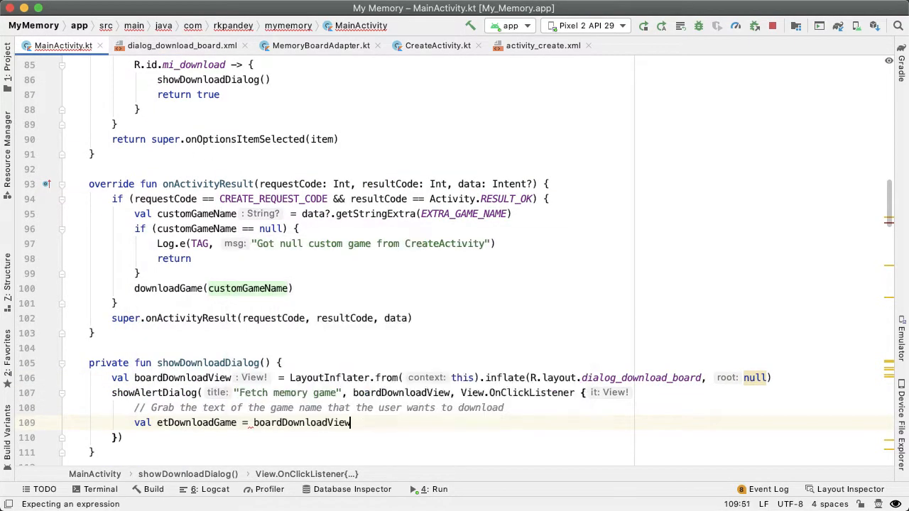
{"action": "type", "text": ".findViewById<Edit>("}
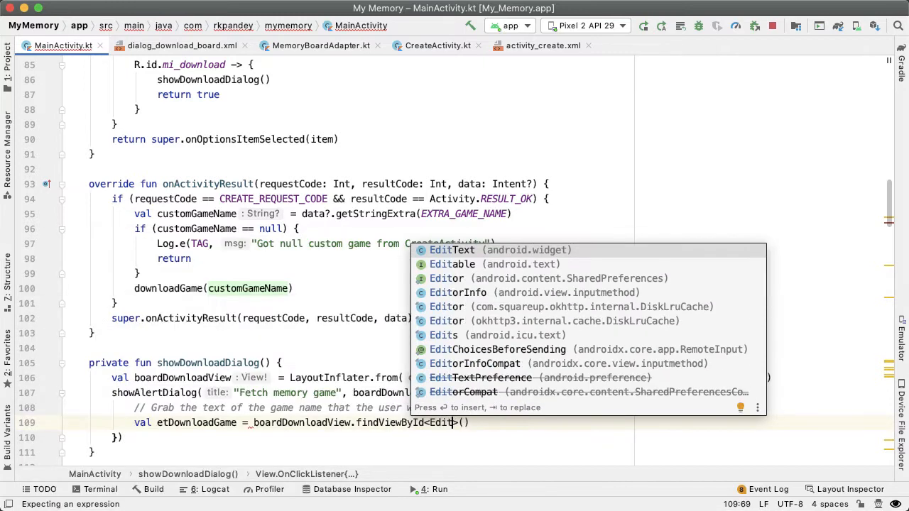
{"action": "left_click", "coordinate": [453, 250]}
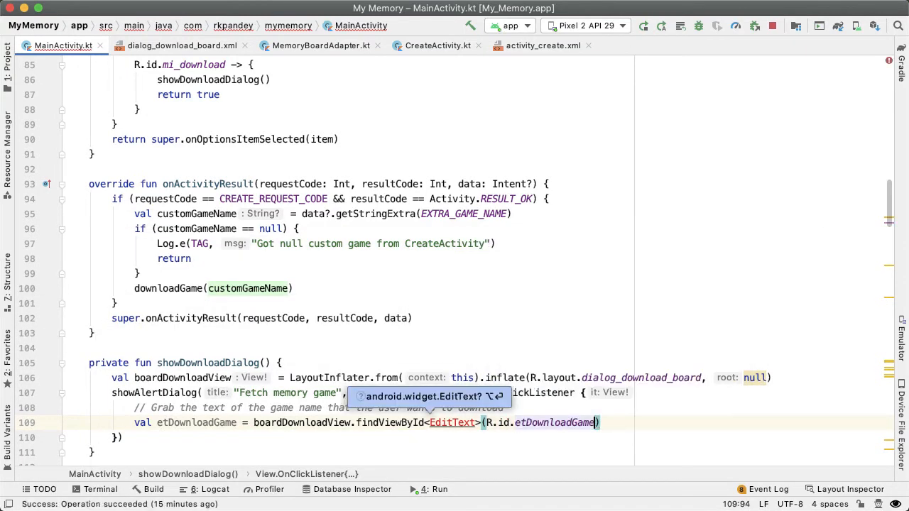
{"action": "type", "text": "val game"}
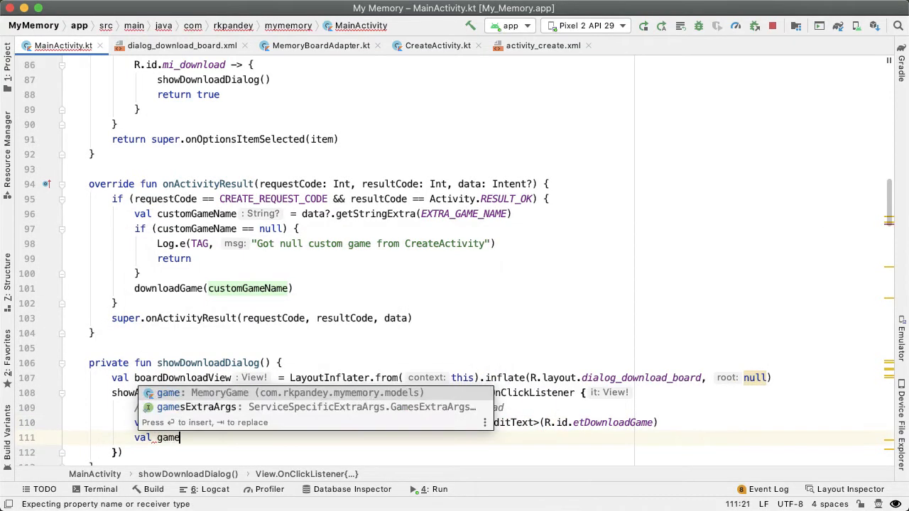
{"action": "type", "text": "ToD"}
{"action": "type", "text": "downloadGame(game)"}
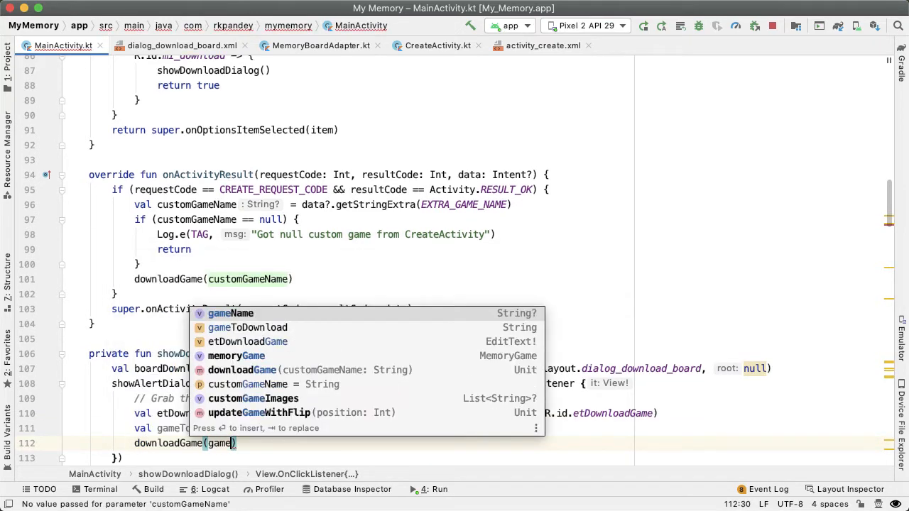
{"action": "left_click", "coordinate": [247, 326]}
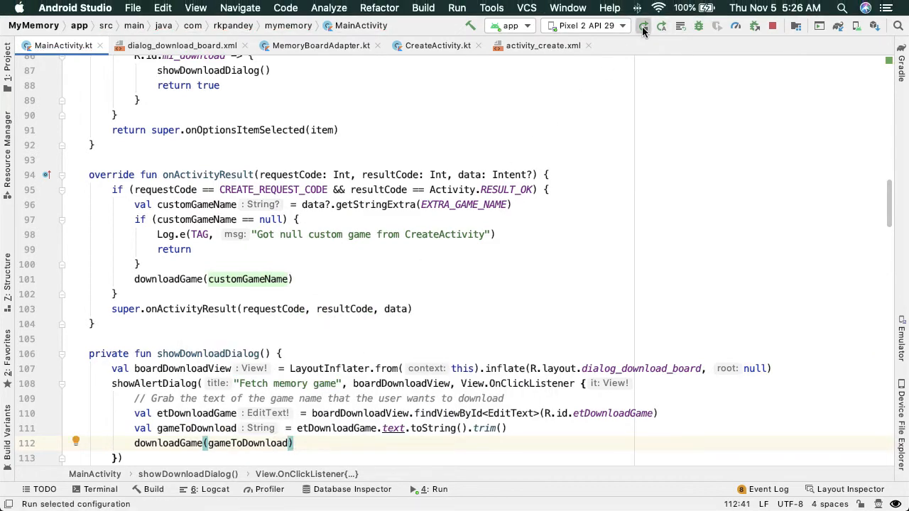
Run the app and fetch the large_test game through the download dialog.
{"action": "left_click", "coordinate": [645, 26]}
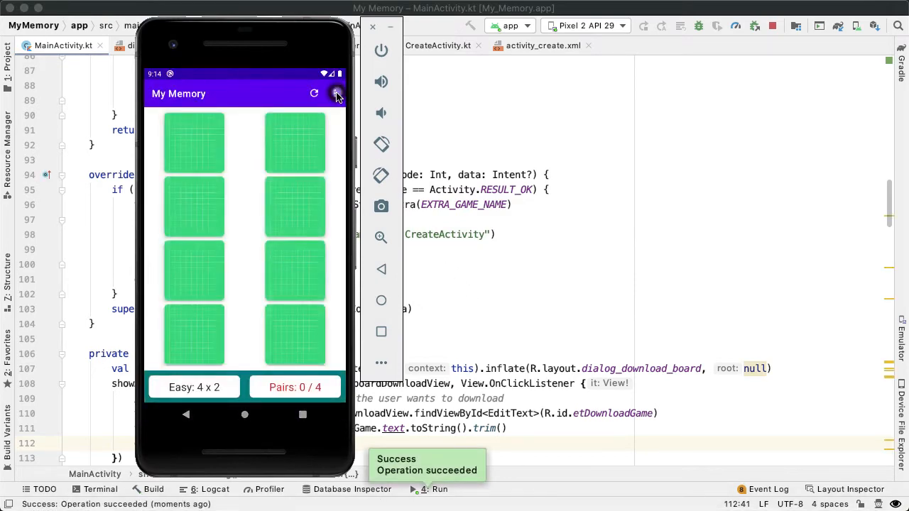
{"action": "left_click", "coordinate": [335, 94]}
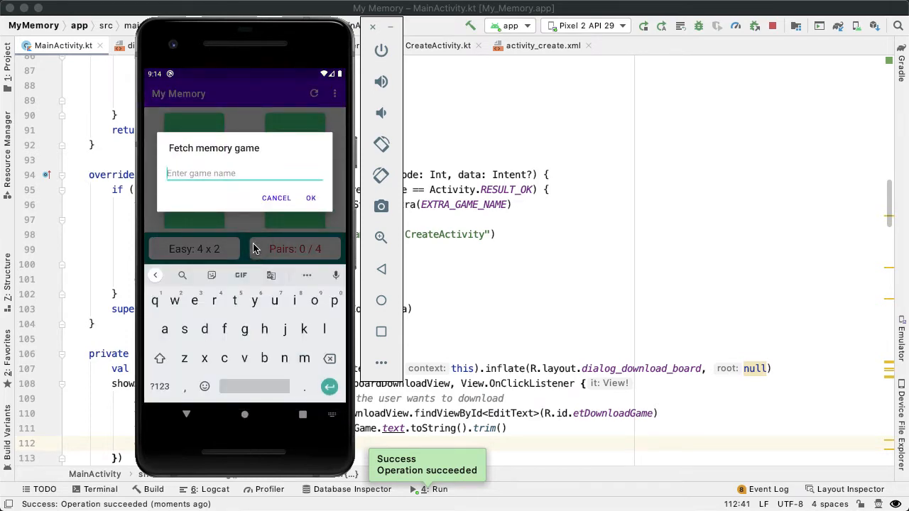
{"action": "type", "text": "large_"}
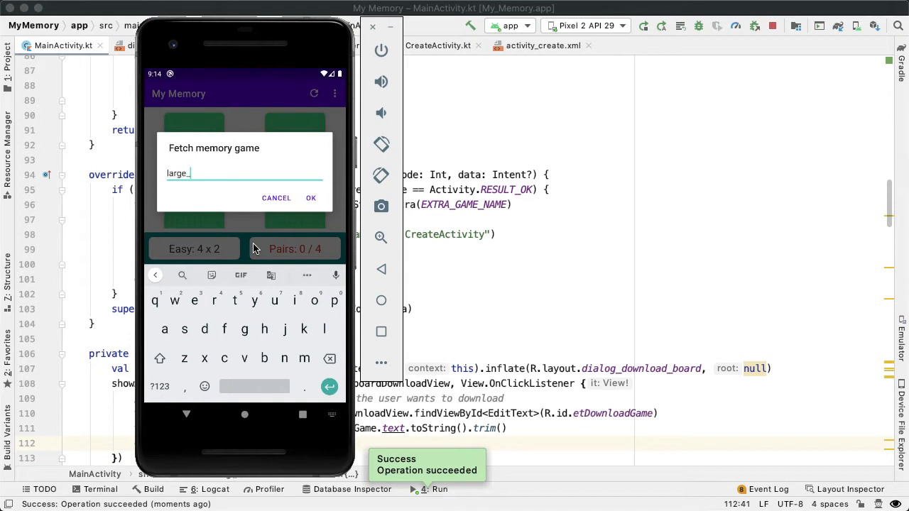
{"action": "type", "text": "test"}
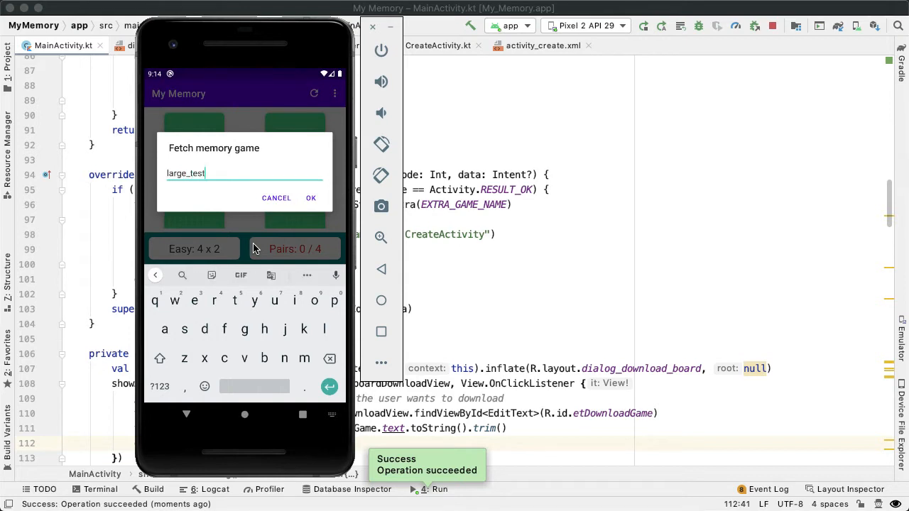
{"action": "left_click", "coordinate": [311, 197]}
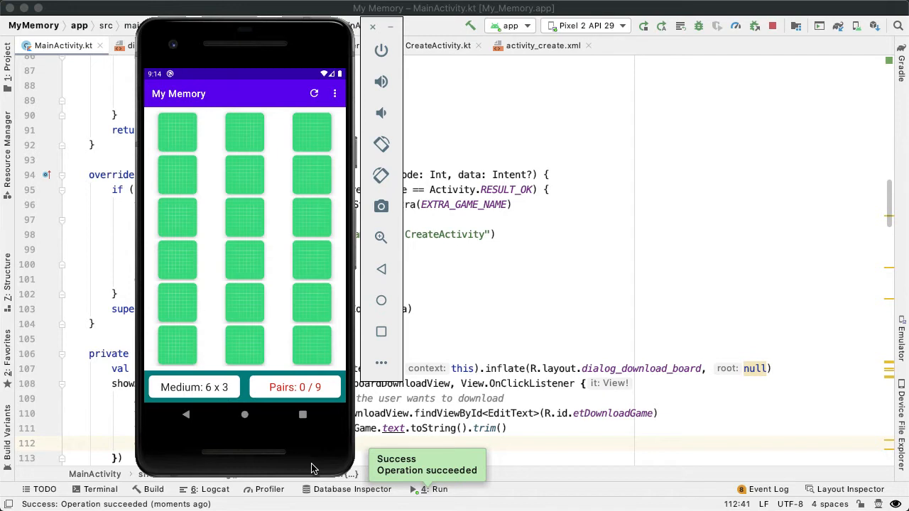
{"action": "mouse_move", "coordinate": [311, 392]}
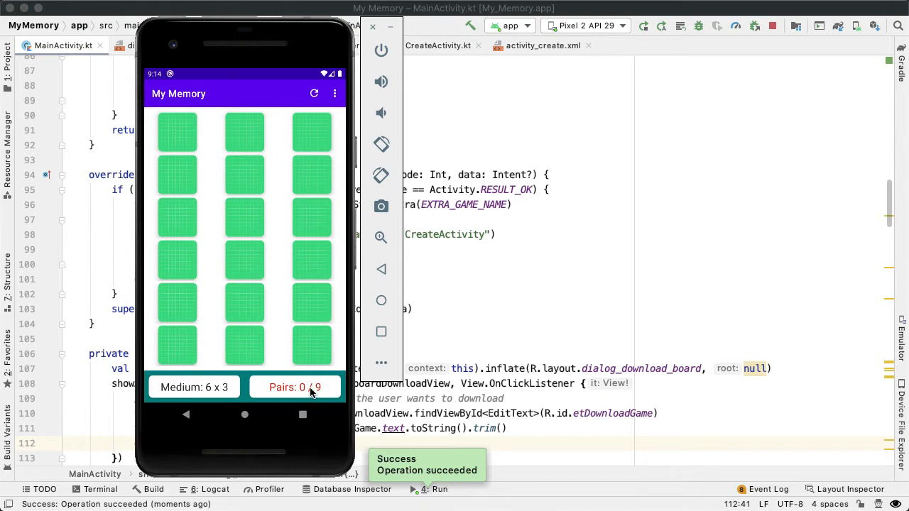
Flip several cards on the 6x3 board to reveal the downloaded images.
{"action": "left_click", "coordinate": [176, 132]}
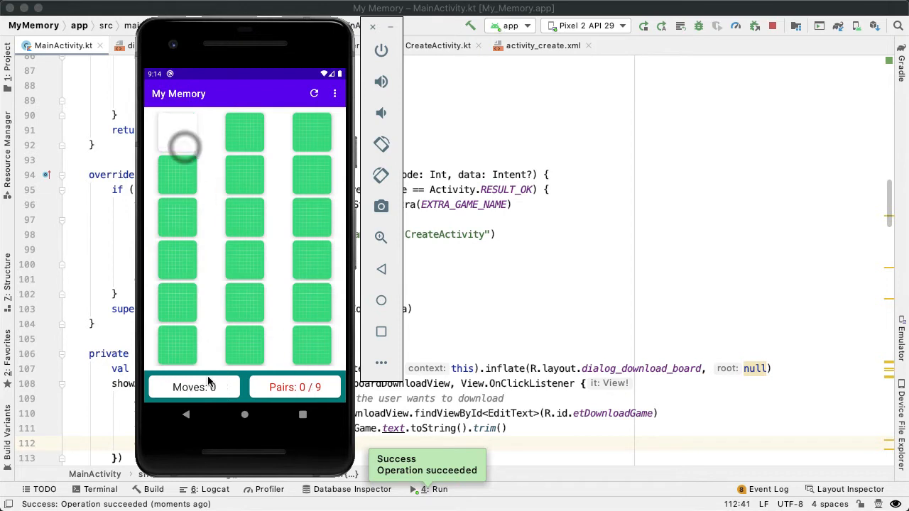
{"action": "left_click", "coordinate": [176, 133]}
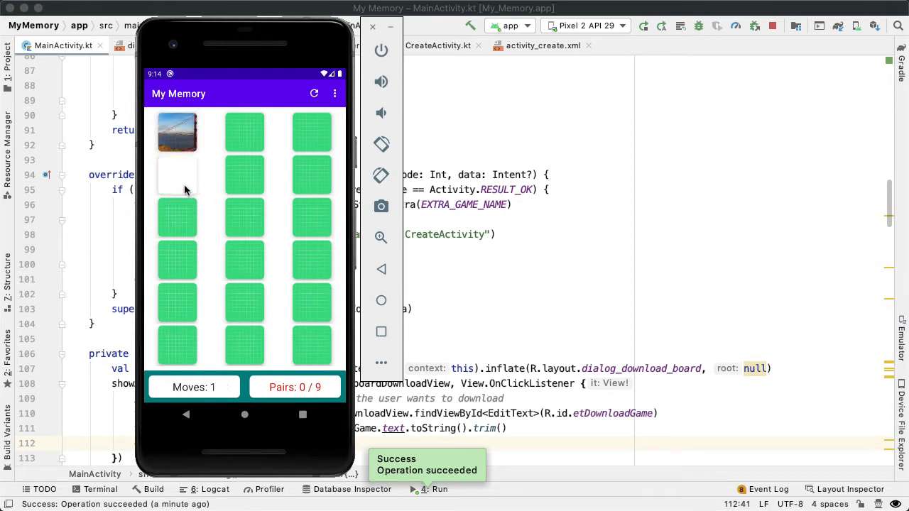
{"action": "left_click", "coordinate": [244, 219]}
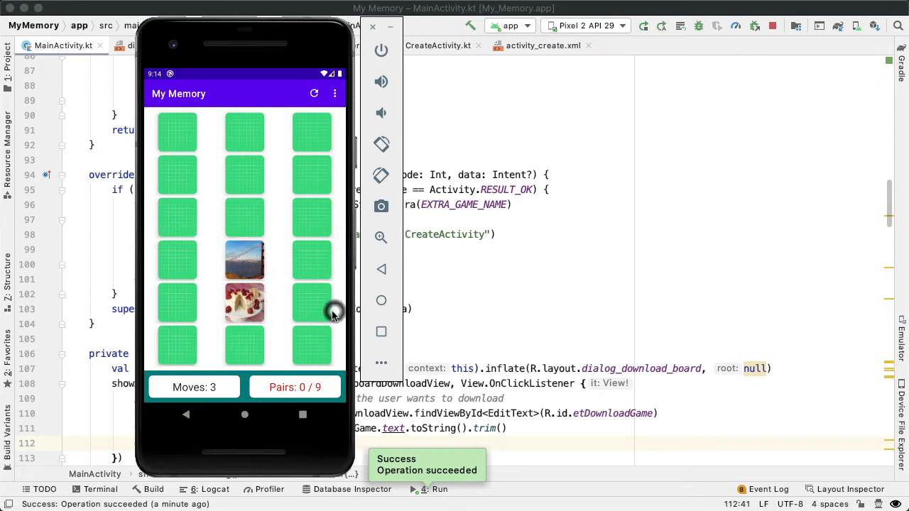
{"action": "left_click", "coordinate": [311, 301]}
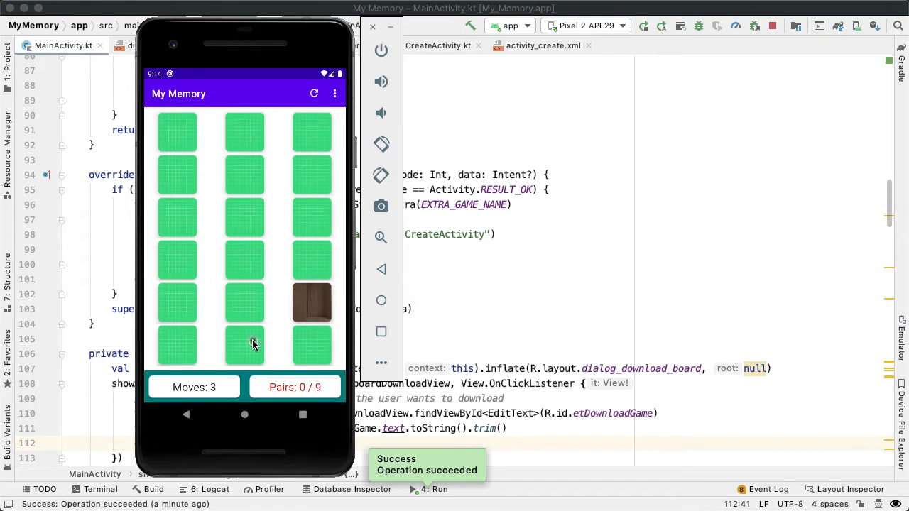
{"action": "left_click", "coordinate": [245, 345]}
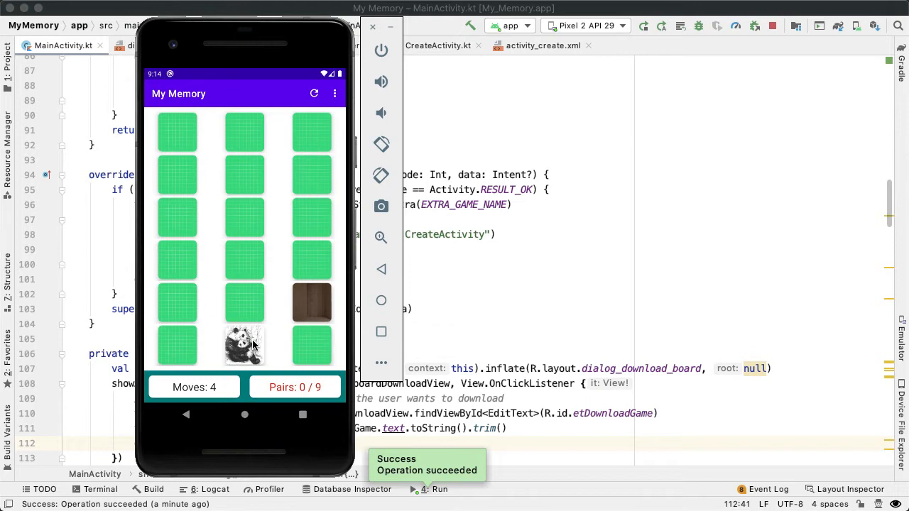
{"action": "mouse_move", "coordinate": [249, 265]}
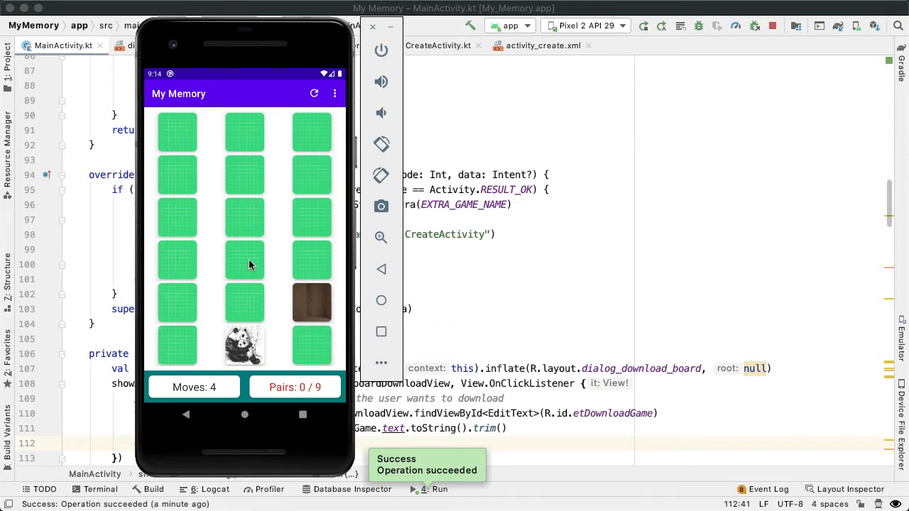
Loop over userImageList.images calling Picasso.get().load(imageUrl).fetch() in downloadGame.
{"action": "left_click", "coordinate": [244, 262]}
{"action": "type", "text": "downloadGame(gameToDownload)"}
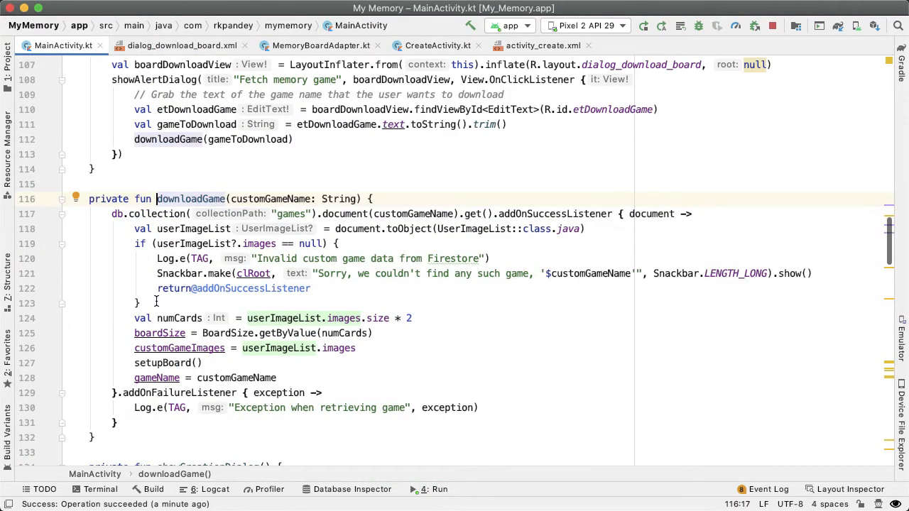
{"action": "left_click_drag", "start_coordinate": [134, 318], "coordinate": [357, 348]}
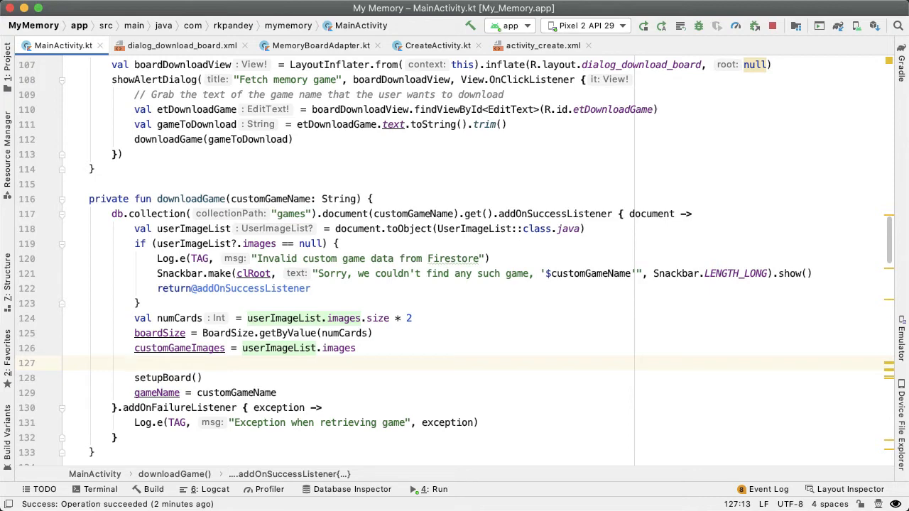
{"action": "type", "text": "for (image"}
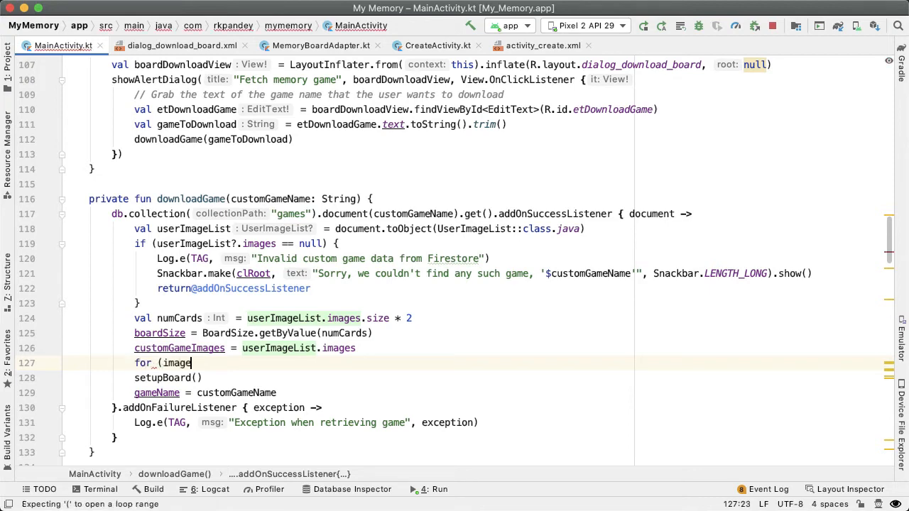
{"action": "type", "text": "Url in"}
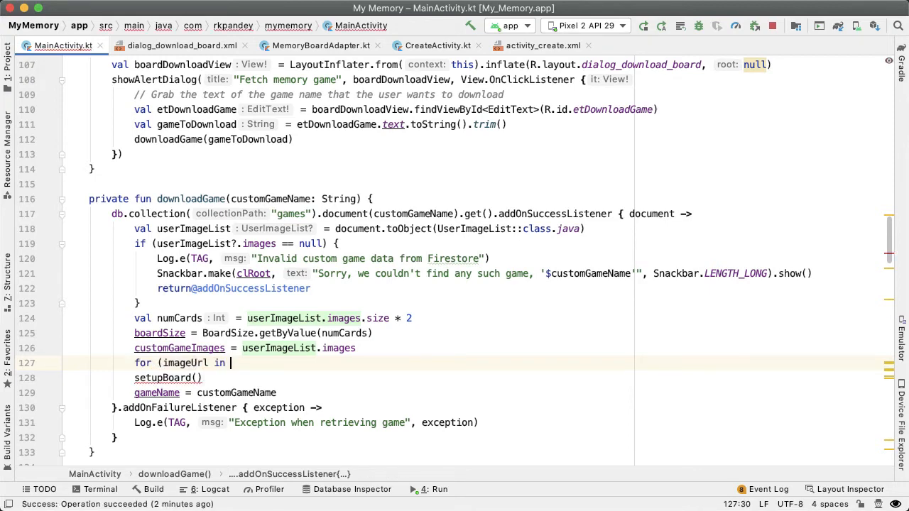
{"action": "type", "text": "userImageList.images) {"}
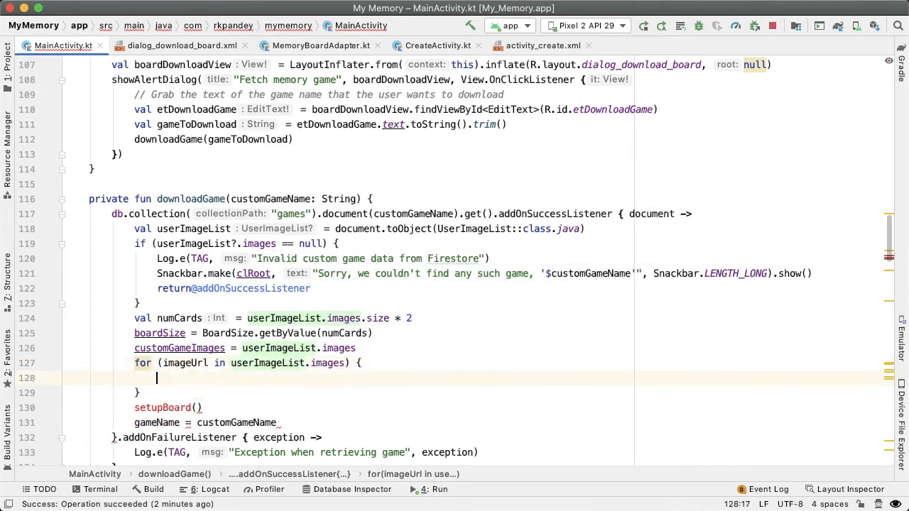
{"action": "type", "text": "Picasso.get().load(imageUrl"}
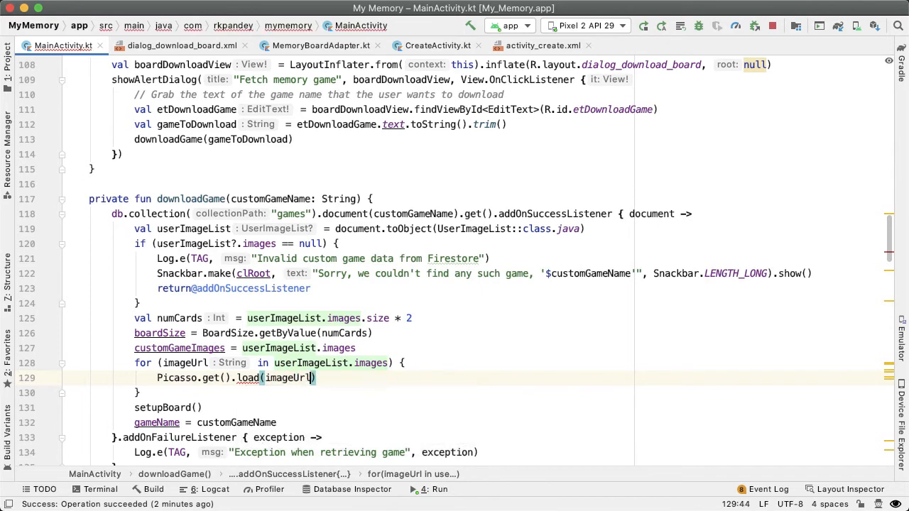
{"action": "type", "text": ".fetch()"}
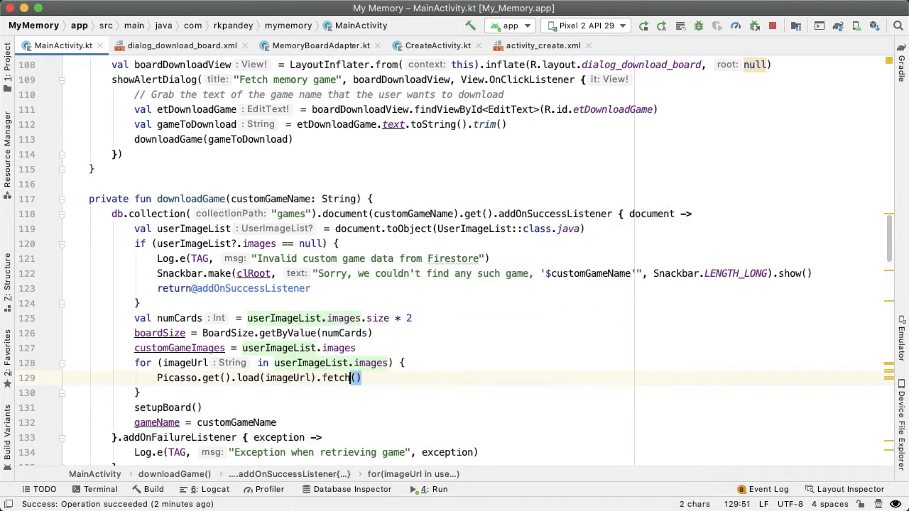
{"action": "double_click", "coordinate": [338, 378]}
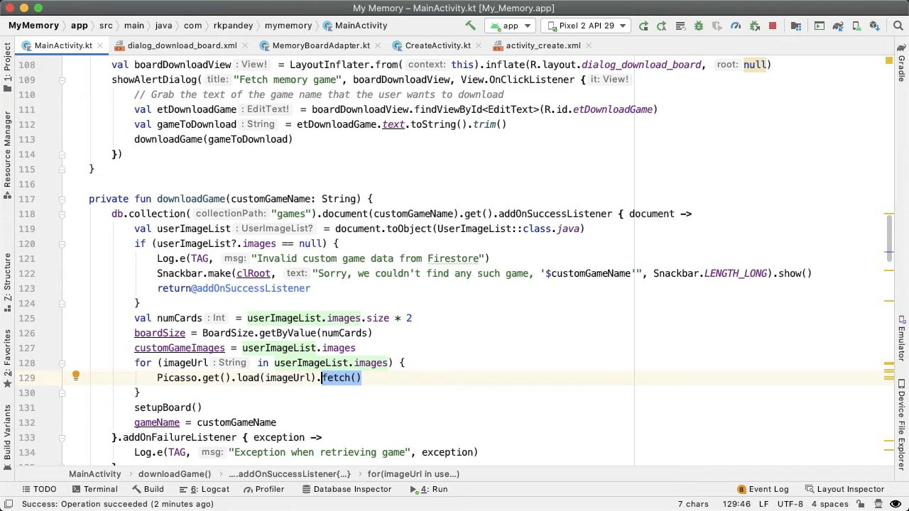
Write Snackbar.make(clRoot, "You're now playing '$customGameName'!" below the image loop.
{"action": "type", "text": "Snackbar."}
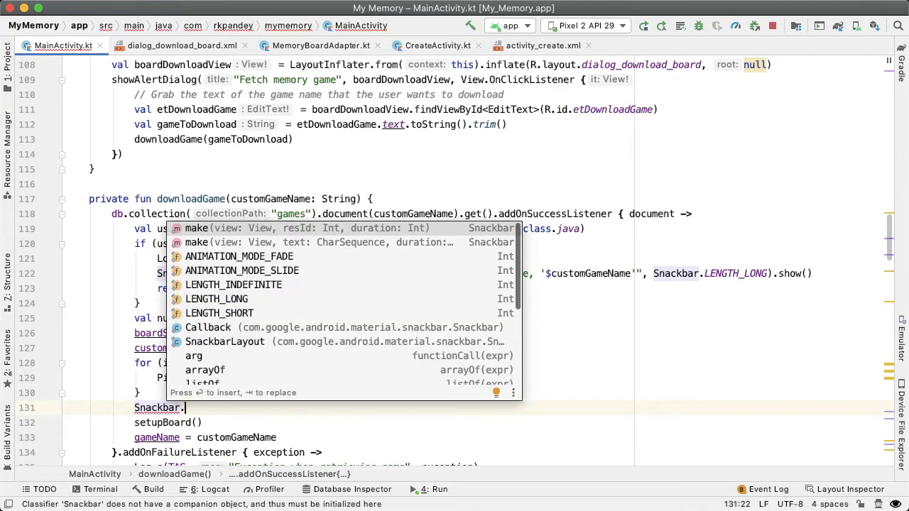
{"action": "type", "text": "make(clRoot, \""}
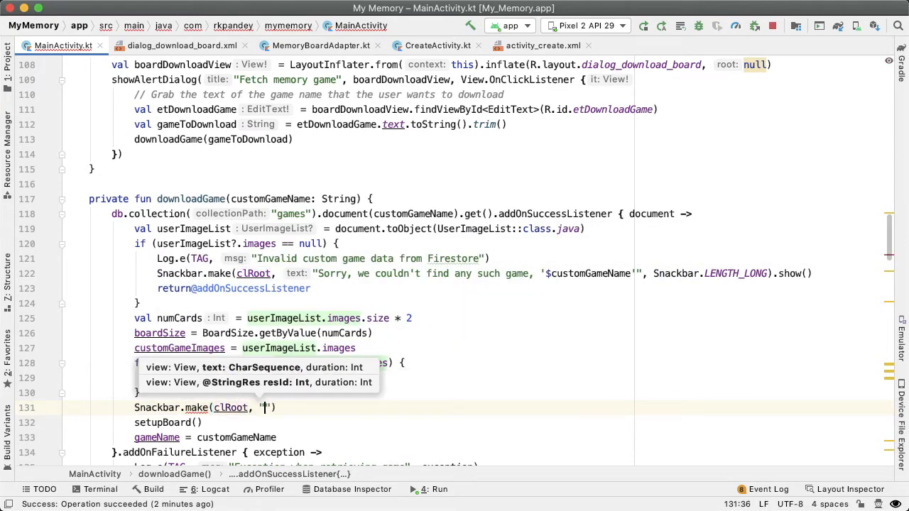
{"action": "type", "text": "You're now playing '"}
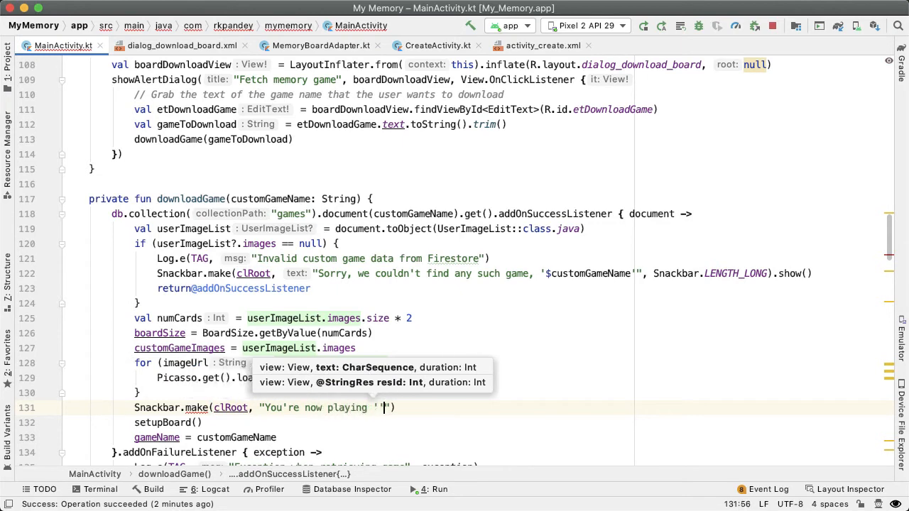
{"action": "type", "text": "$customGameName'!"}
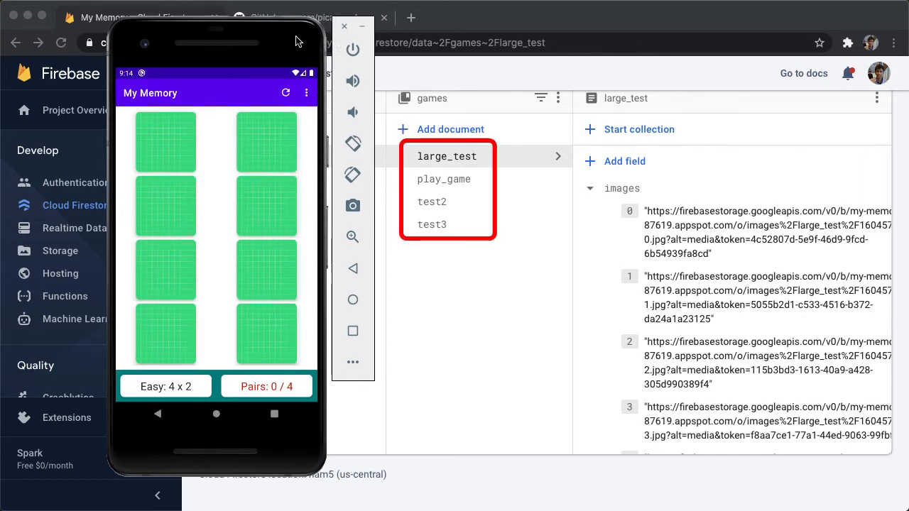
Download the custom game named test3 from the overflow menu.
{"action": "left_click", "coordinate": [307, 93]}
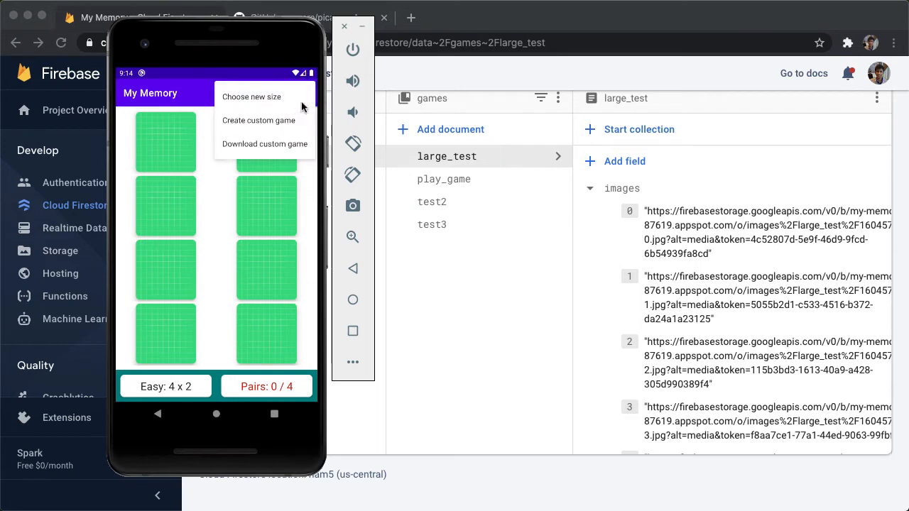
{"action": "left_click", "coordinate": [264, 143]}
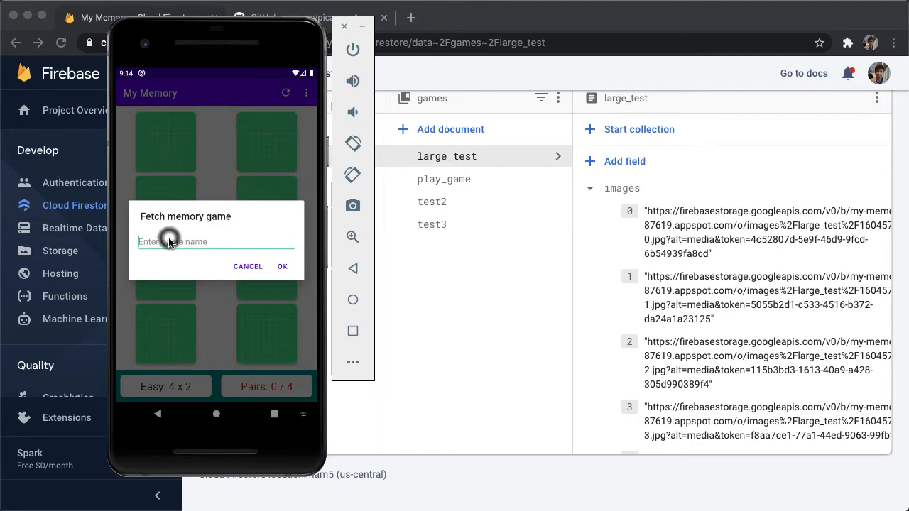
{"action": "type", "text": "test3"}
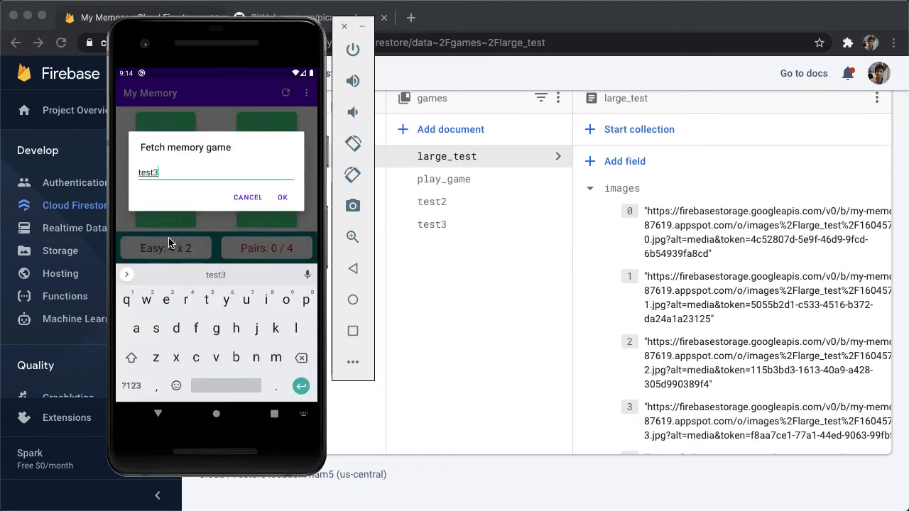
{"action": "left_click", "coordinate": [282, 196]}
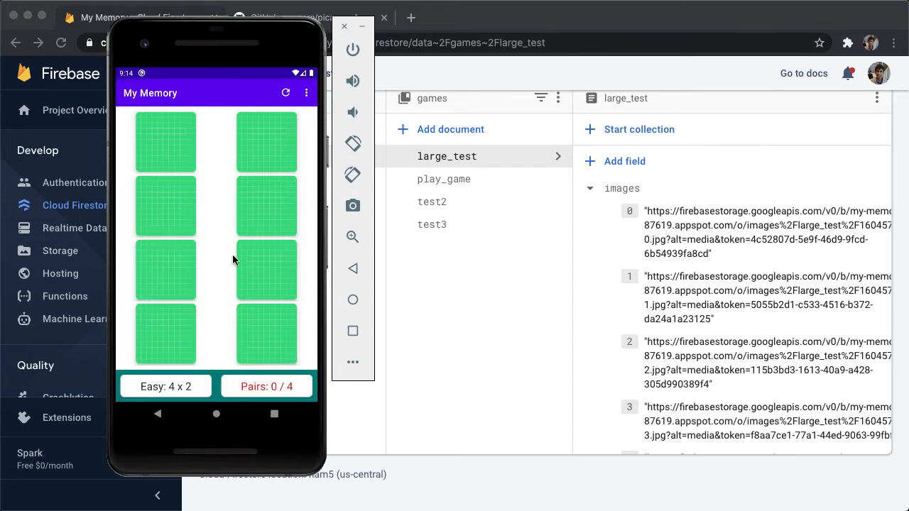
Flip cards on the test3 board, matching two of the four pairs.
{"action": "left_click", "coordinate": [164, 333]}
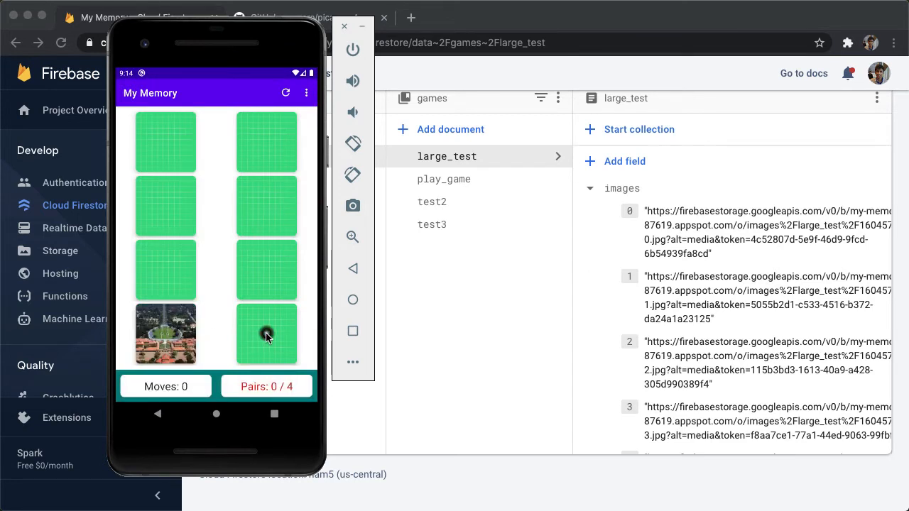
{"action": "left_click", "coordinate": [267, 335]}
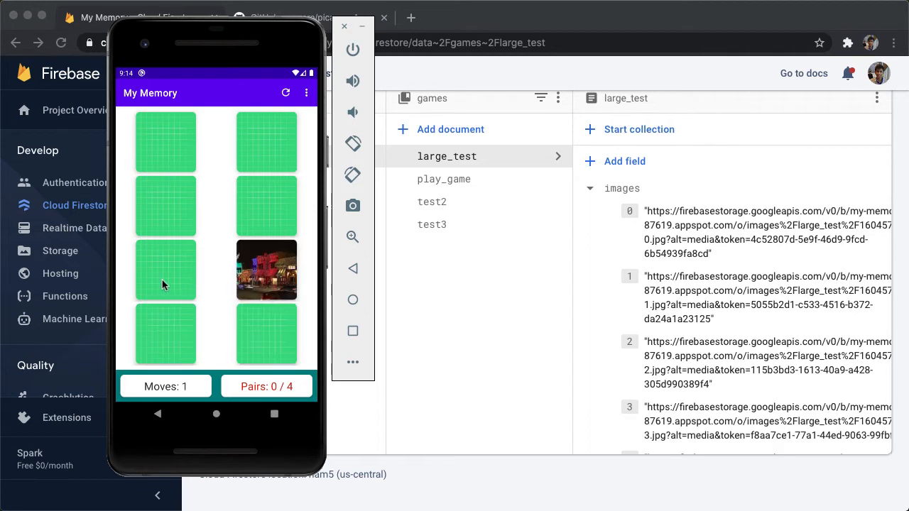
{"action": "left_click", "coordinate": [165, 206]}
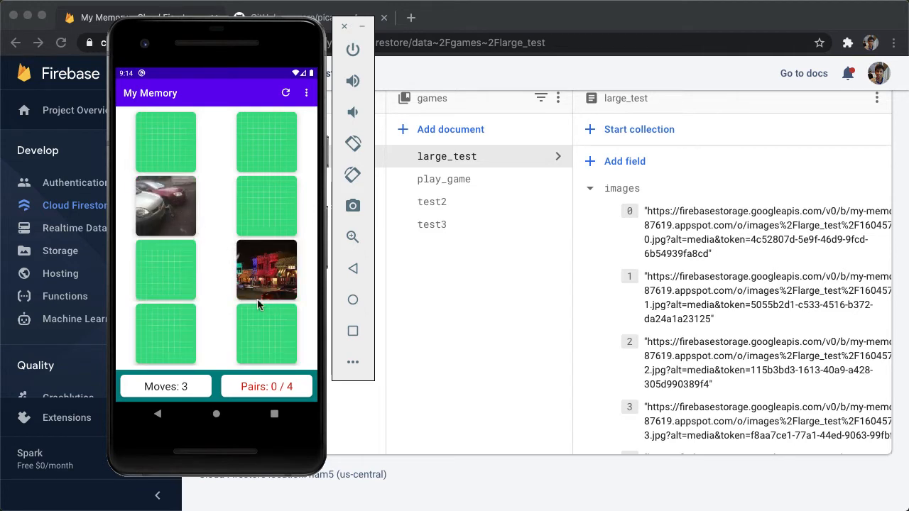
{"action": "left_click", "coordinate": [267, 206]}
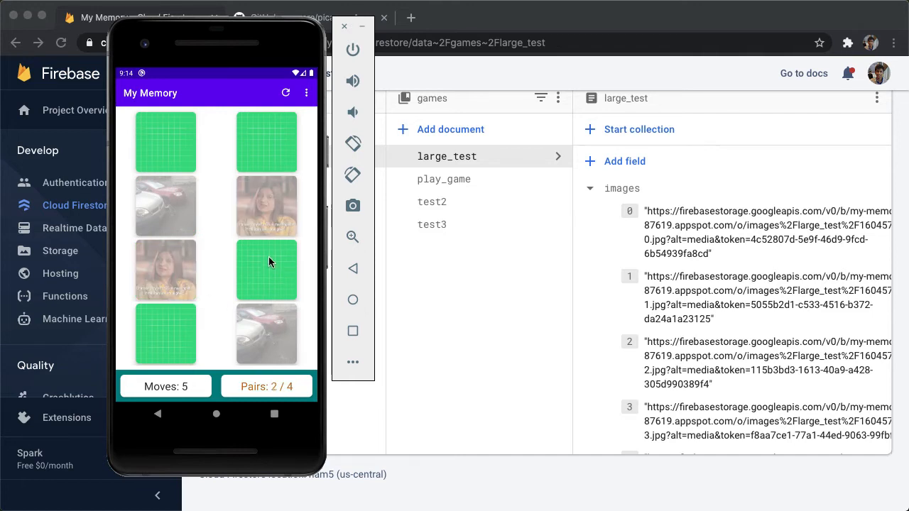
{"action": "left_click", "coordinate": [267, 270]}
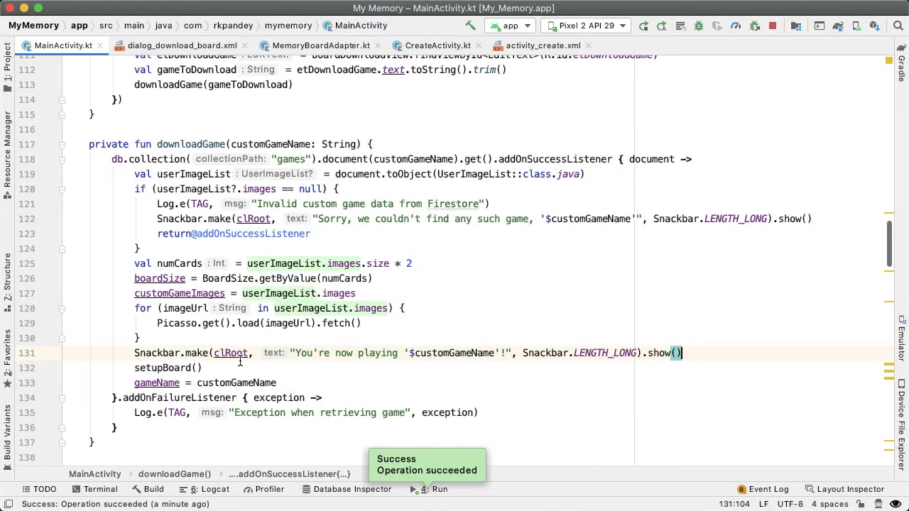
{"action": "mouse_move", "coordinate": [162, 368]}
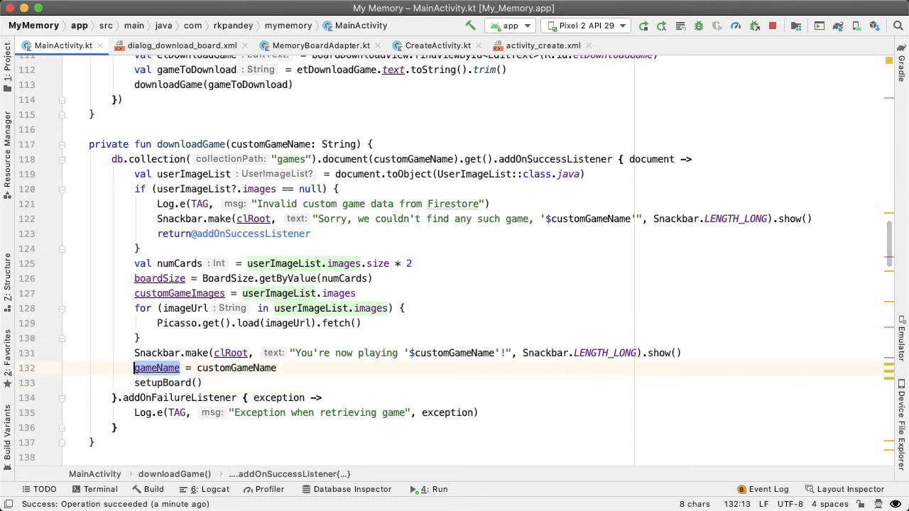
Move gameName = customGameName above setupBoard() and rerun the app.
{"action": "left_click", "coordinate": [192, 367]}
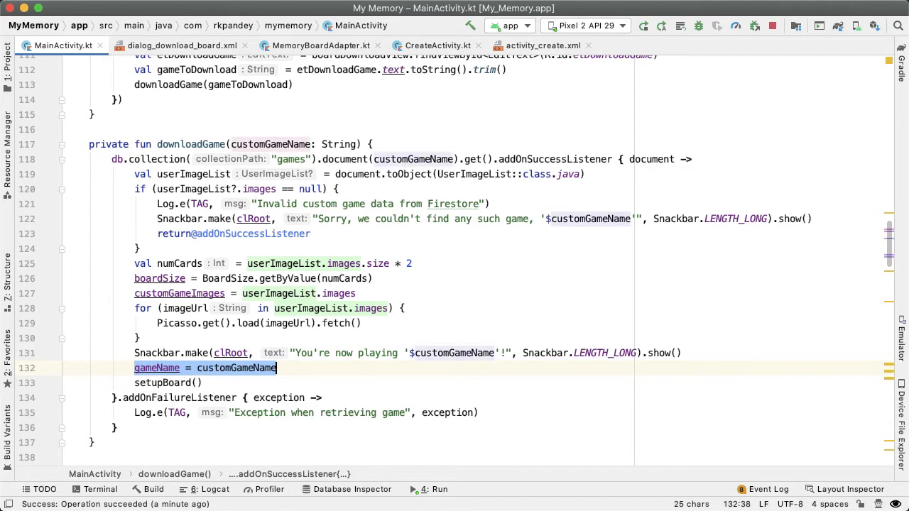
{"action": "left_click", "coordinate": [651, 26]}
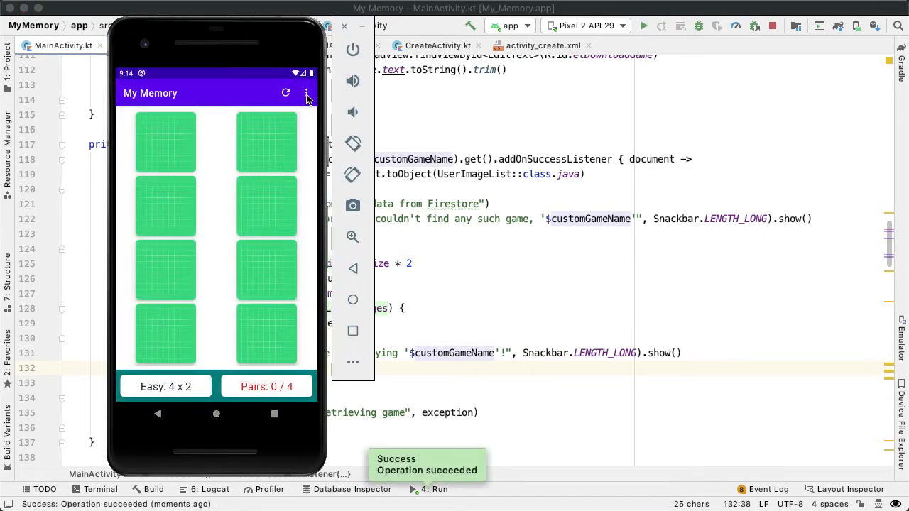
Download the custom game test2, checking its name against Firestore first.
{"action": "left_click", "coordinate": [307, 92]}
{"action": "type", "text": "game2"}
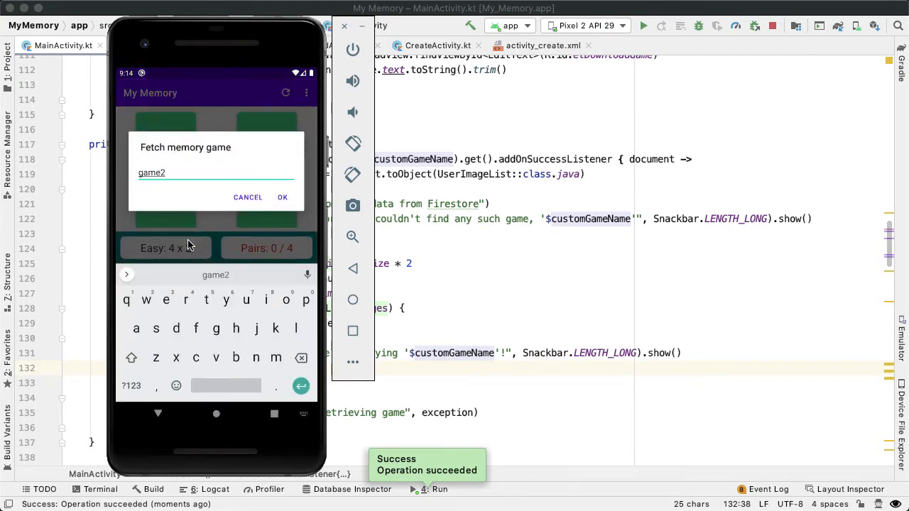
{"action": "left_click", "coordinate": [282, 196]}
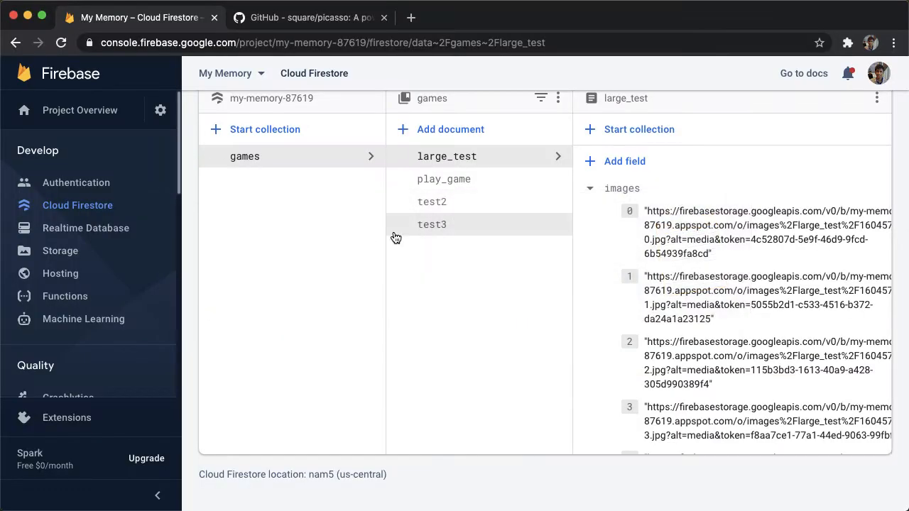
{"action": "key", "text": "Cmd+Tab"}
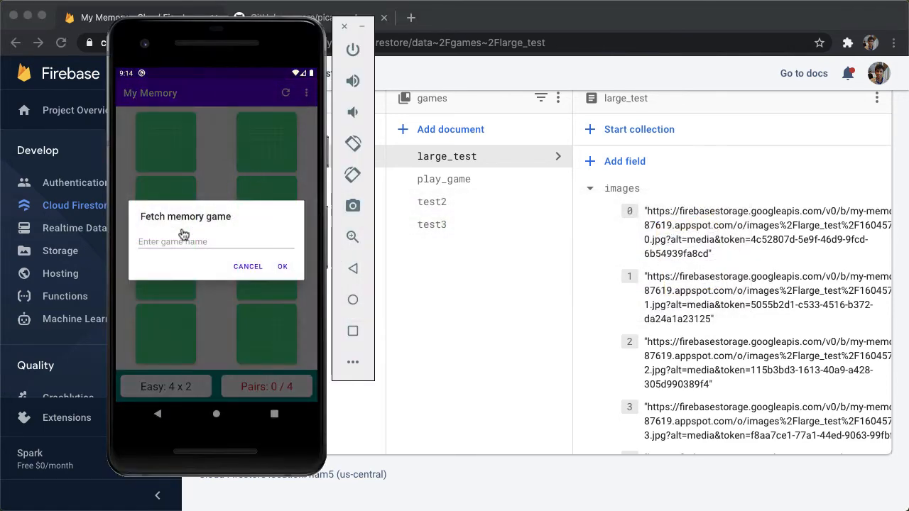
{"action": "type", "text": "test2"}
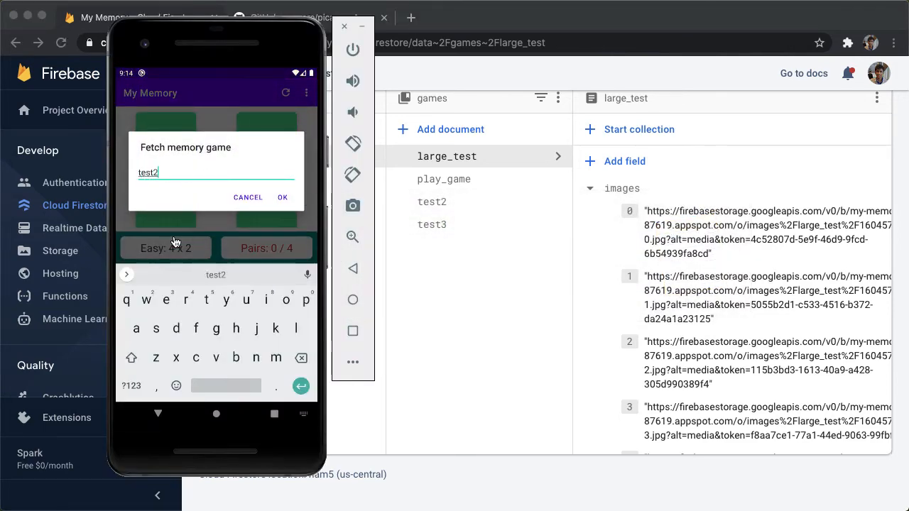
{"action": "left_click", "coordinate": [282, 198]}
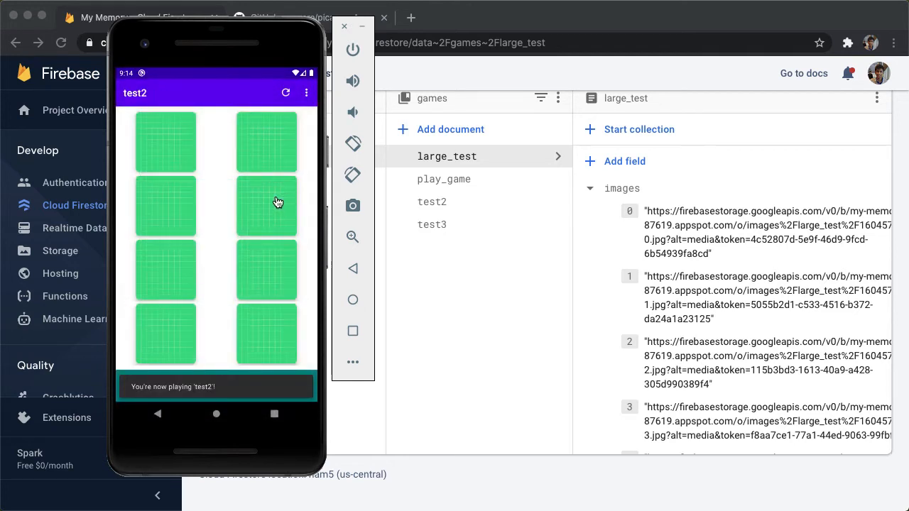
{"action": "mouse_move", "coordinate": [130, 108]}
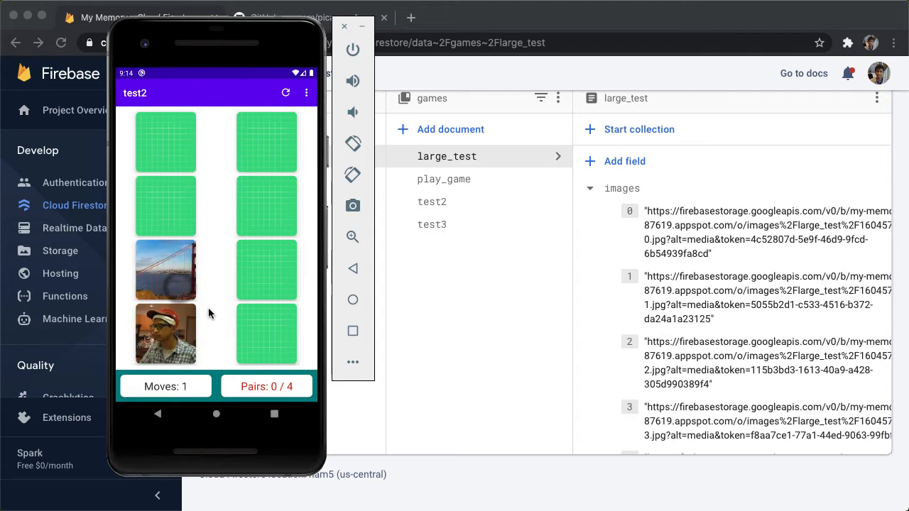
Flip two cards on the test2 board to reveal their images.
{"action": "left_click", "coordinate": [165, 335]}
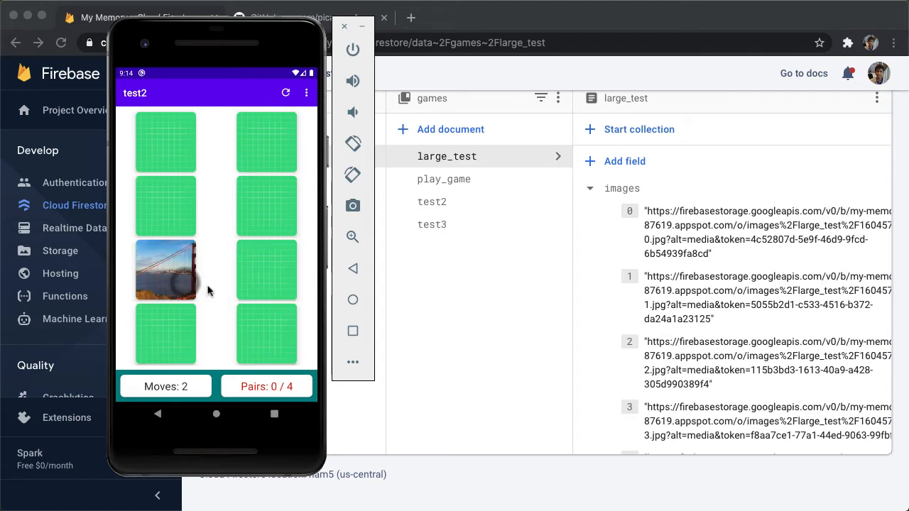
{"action": "left_click", "coordinate": [267, 270]}
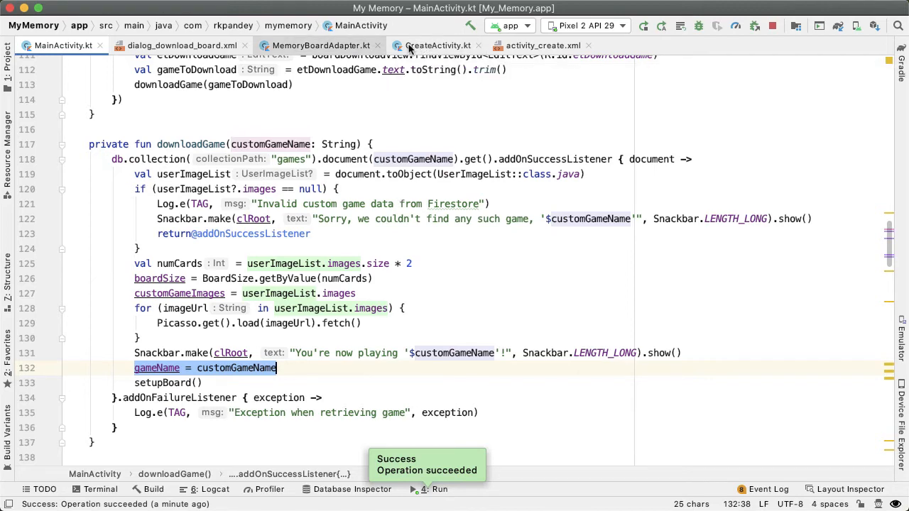
Chain .placeholder(R.drawable.ic_image) into MemoryBoardAdapter's Picasso card load.
{"action": "left_click", "coordinate": [318, 45]}
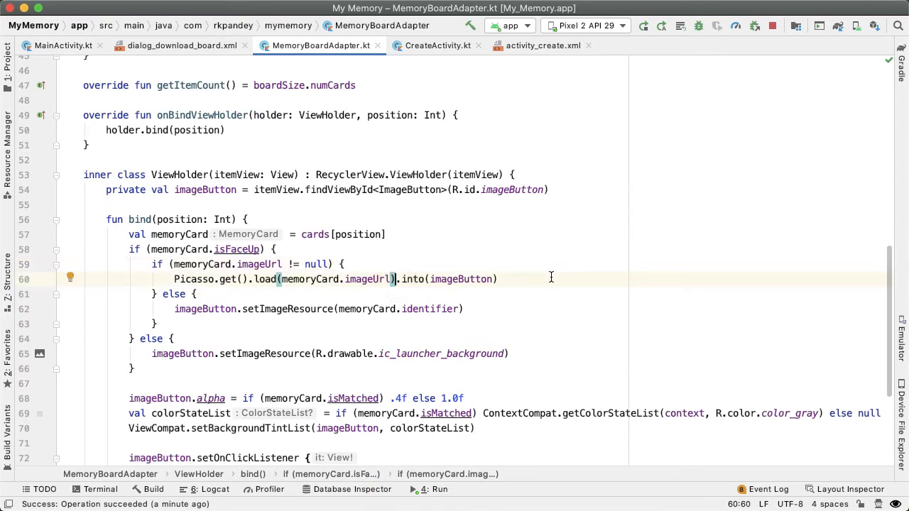
{"action": "type", "text": ".placeholder()."}
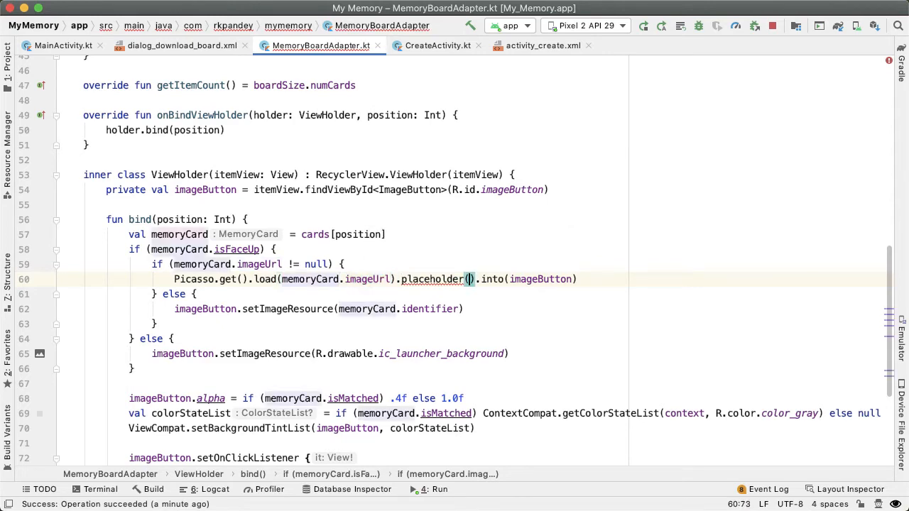
{"action": "type", "text": "R.drawable"}
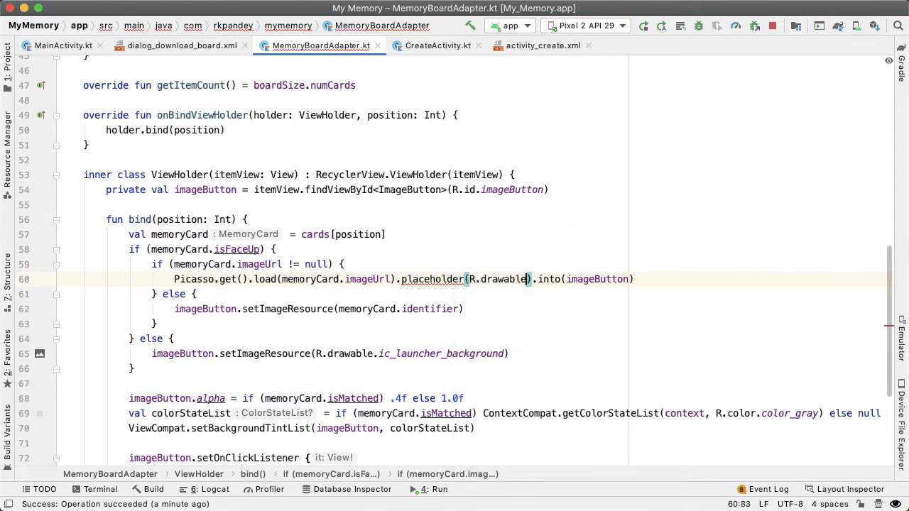
{"action": "type", "text": "ic_im"}
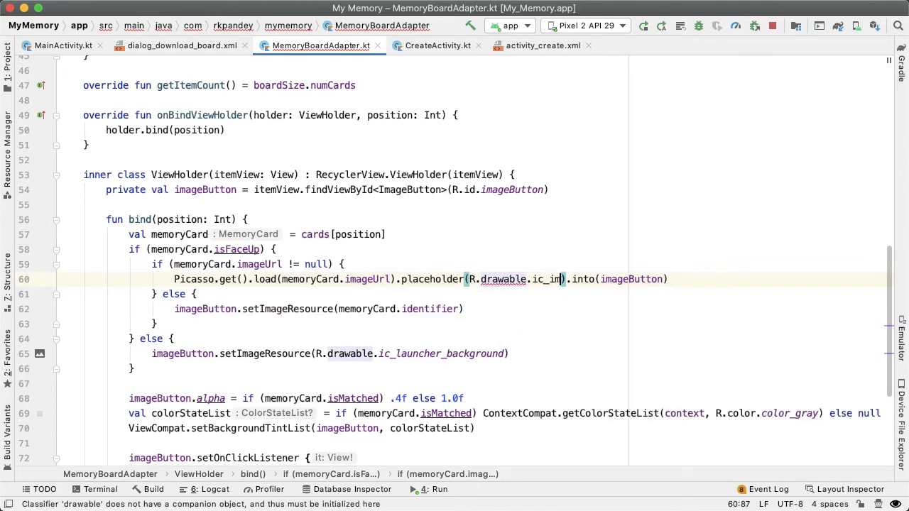
{"action": "type", "text": "age"}
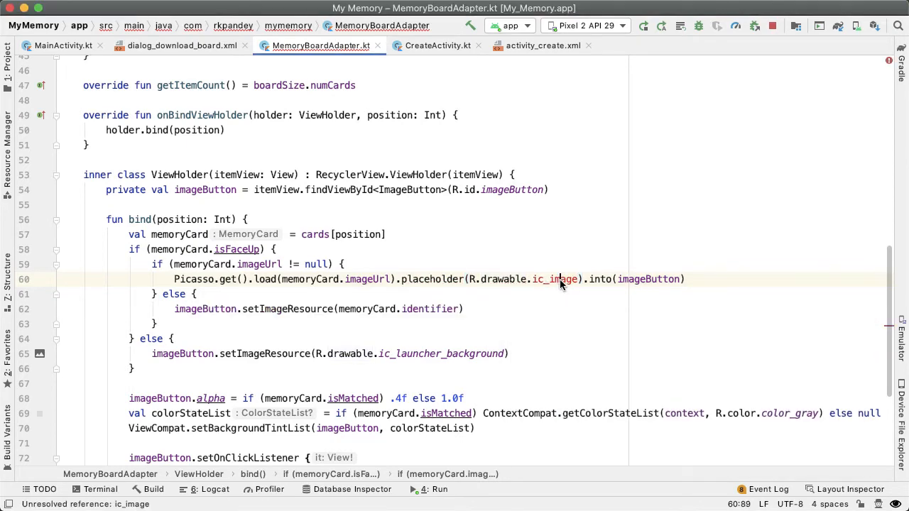
{"action": "mouse_move", "coordinate": [563, 281]}
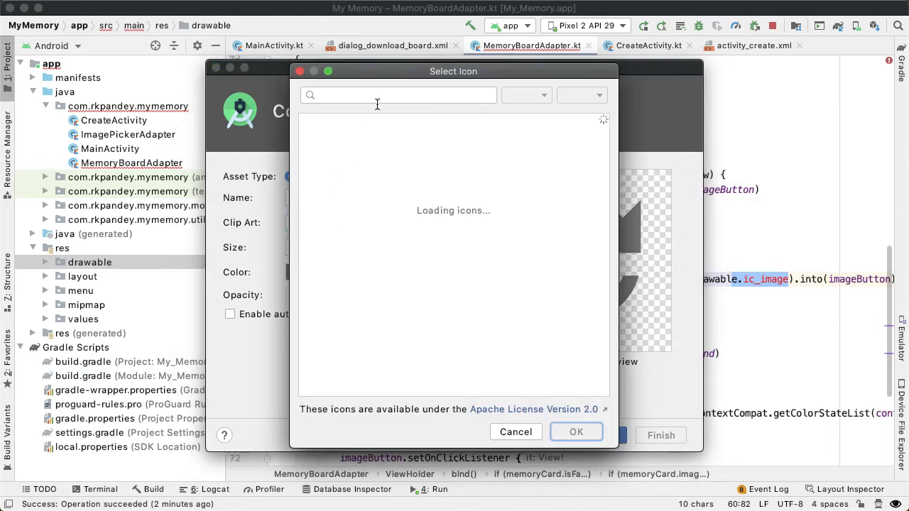
Create a vector asset from the 'image' clip art named ic_image.
{"action": "type", "text": "image"}
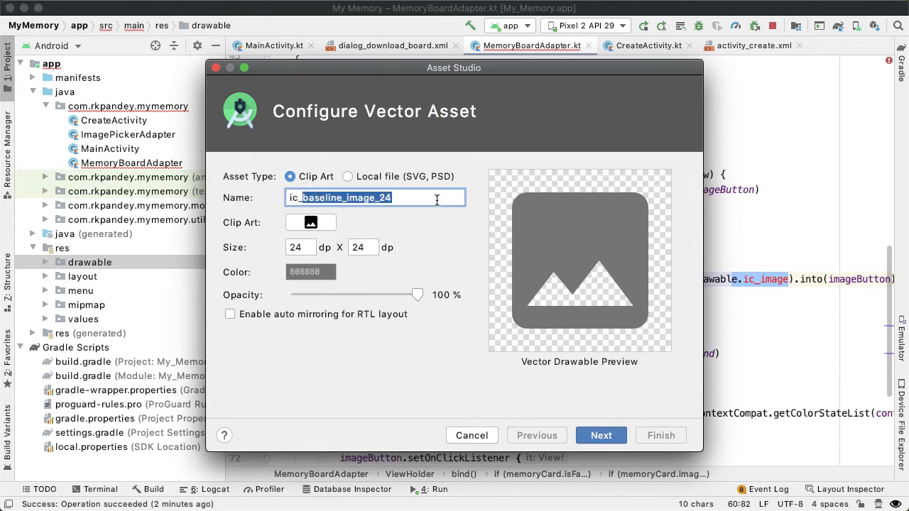
{"action": "type", "text": "ic_image"}
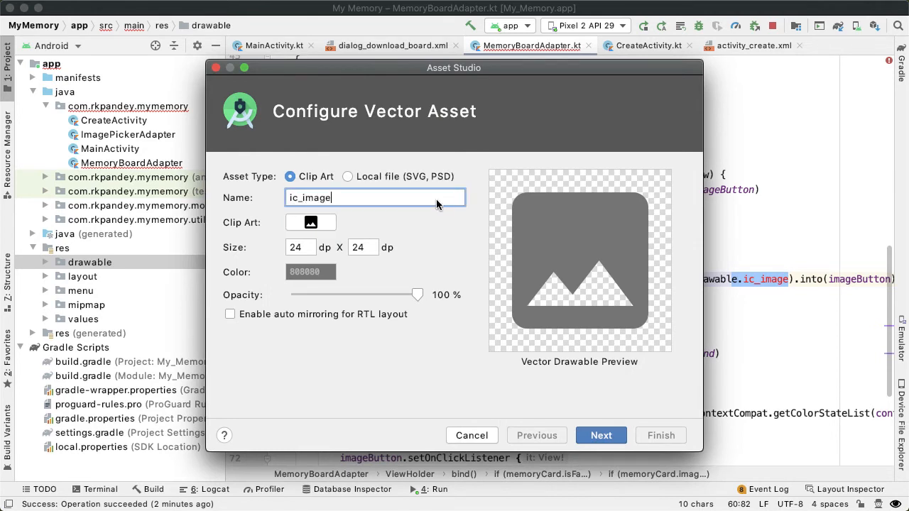
{"action": "mouse_move", "coordinate": [585, 350]}
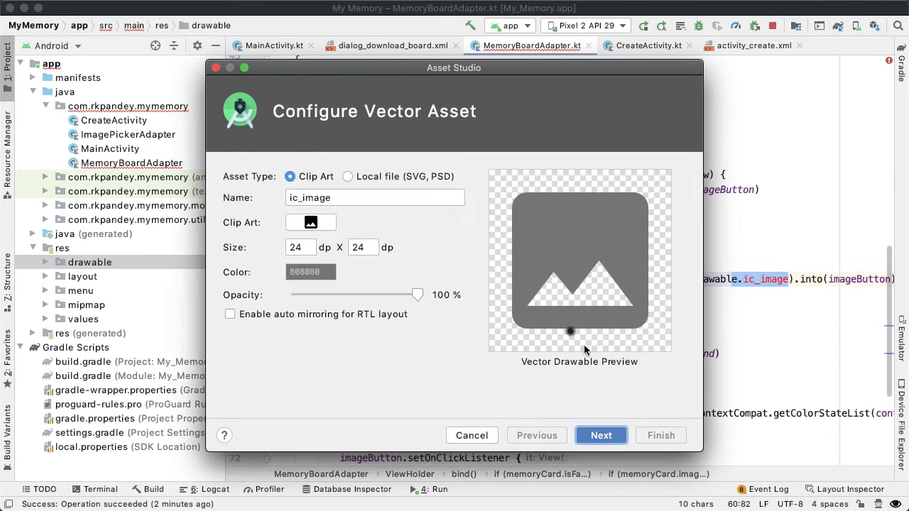
{"action": "left_click", "coordinate": [472, 434]}
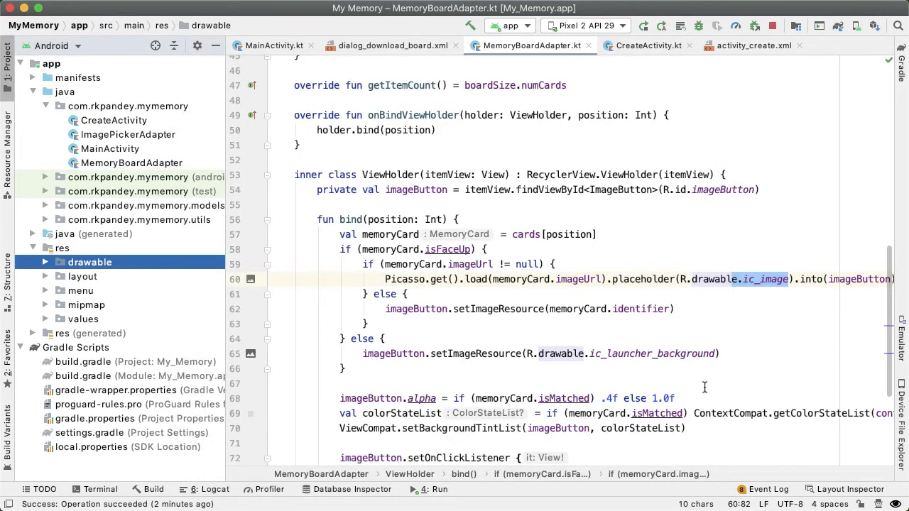
{"action": "left_click", "coordinate": [555, 265]}
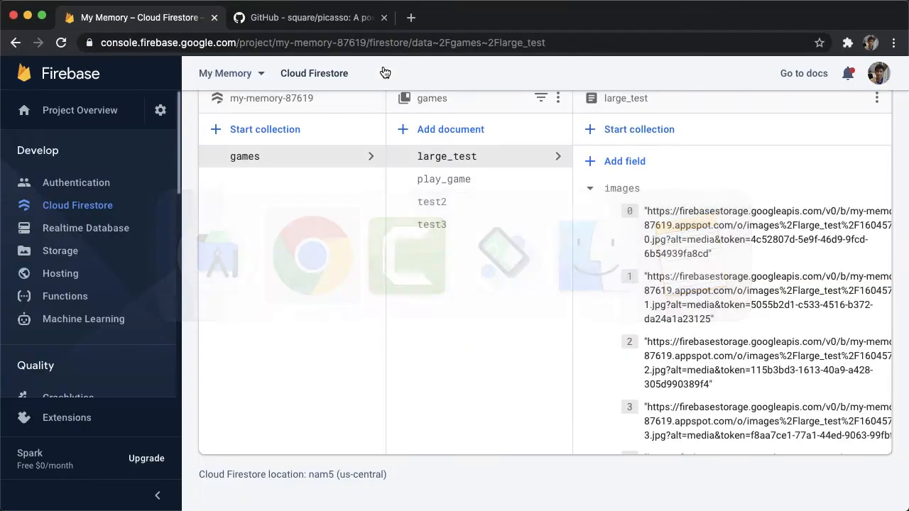
Rerun the app and fetch the large_test memory game.
{"action": "key", "text": "Cmd+Tab"}
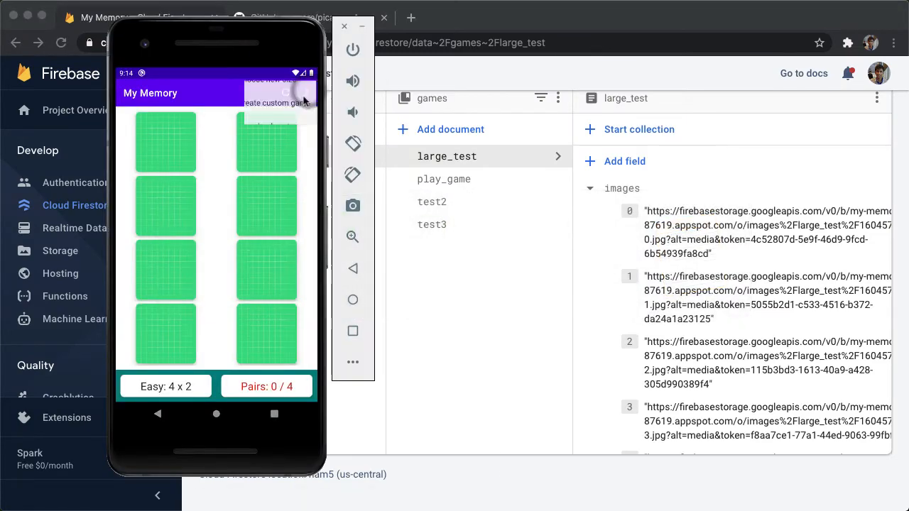
{"action": "left_click", "coordinate": [280, 92]}
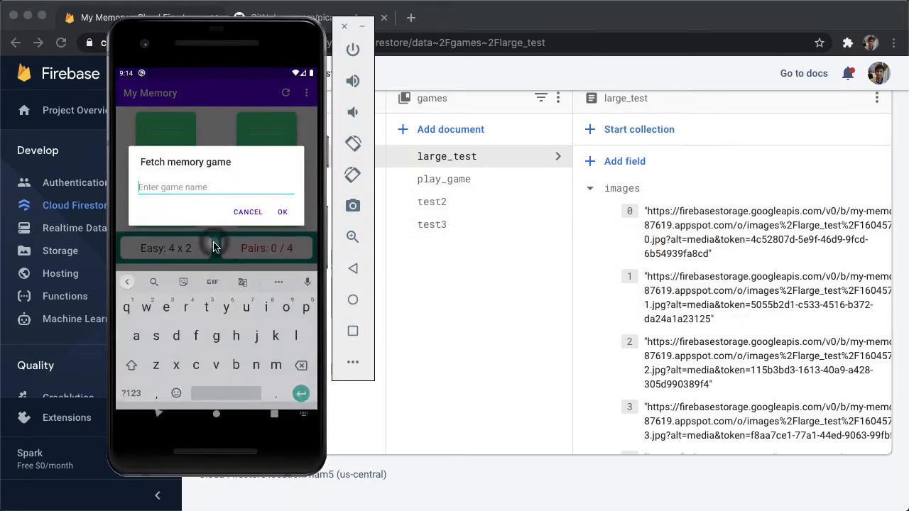
{"action": "type", "text": "large_tes"}
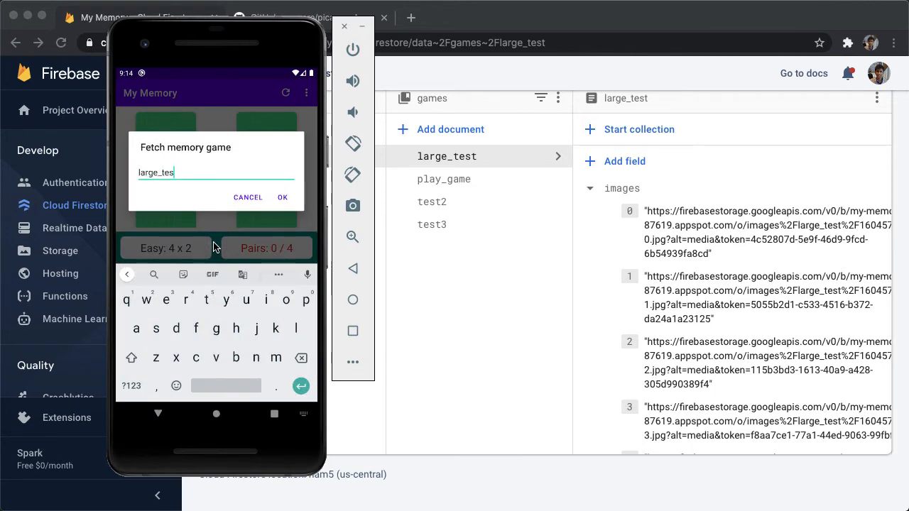
{"action": "left_click", "coordinate": [283, 198]}
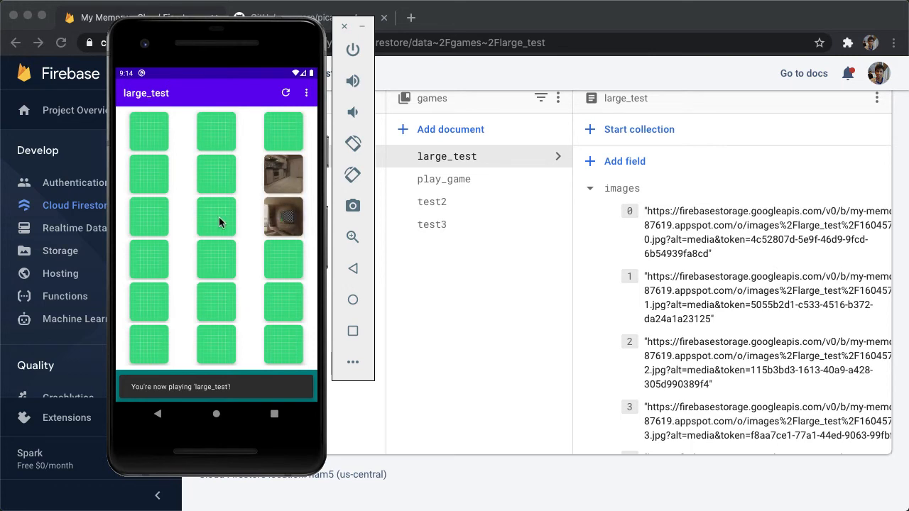
Flip three large_test cards to check their downloaded images.
{"action": "left_click", "coordinate": [216, 215]}
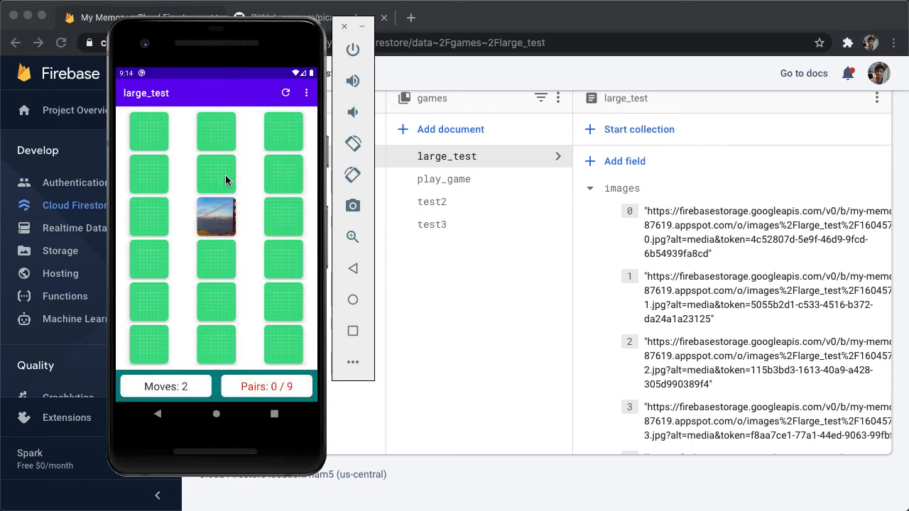
{"action": "left_click", "coordinate": [148, 258]}
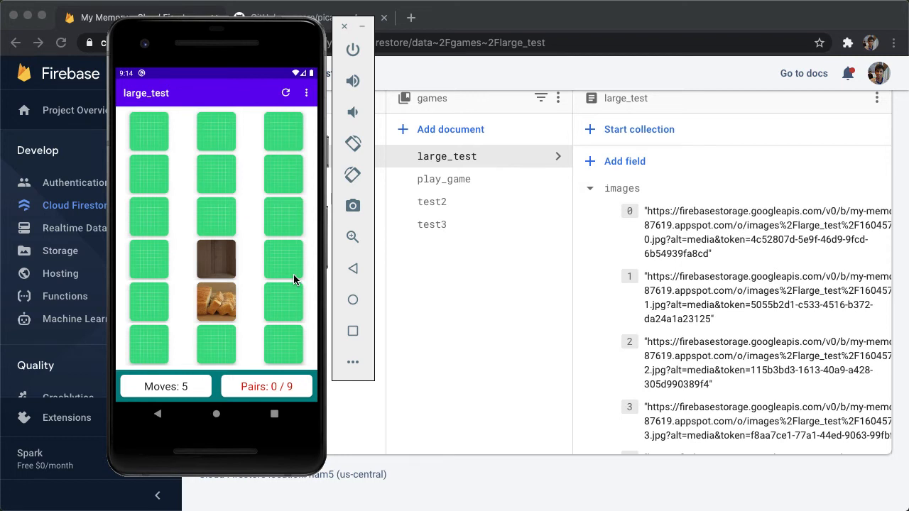
{"action": "left_click", "coordinate": [283, 258]}
{"action": "type", "text": "ac"}
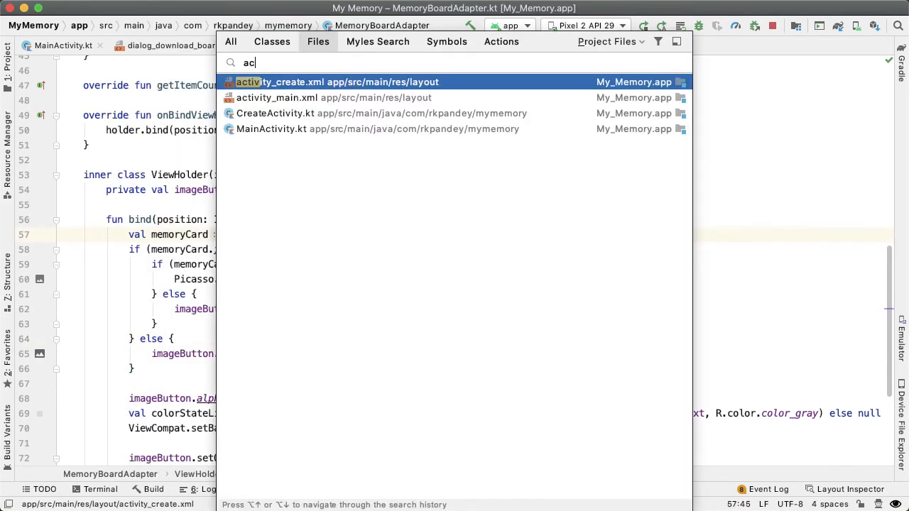
Show activity_main.xml as XML source with the clRoot layout selected.
{"action": "left_click", "coordinate": [295, 97]}
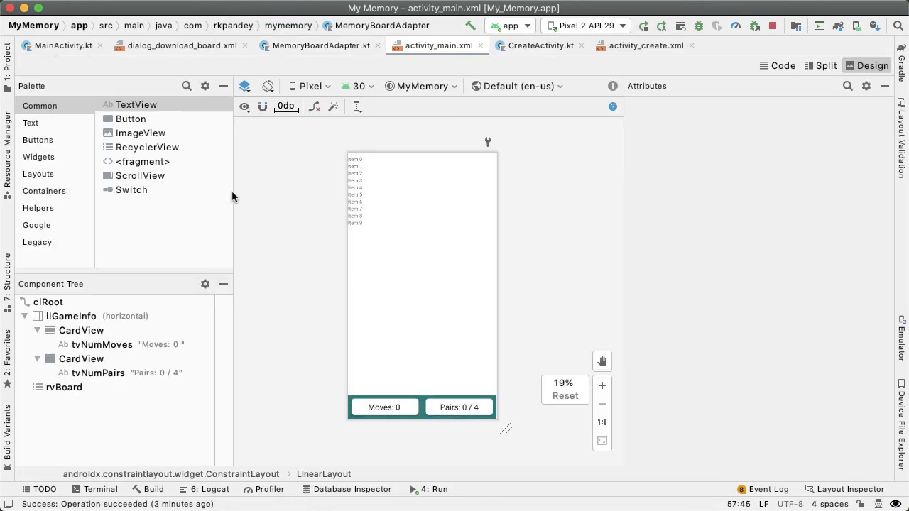
{"action": "left_click", "coordinate": [48, 301]}
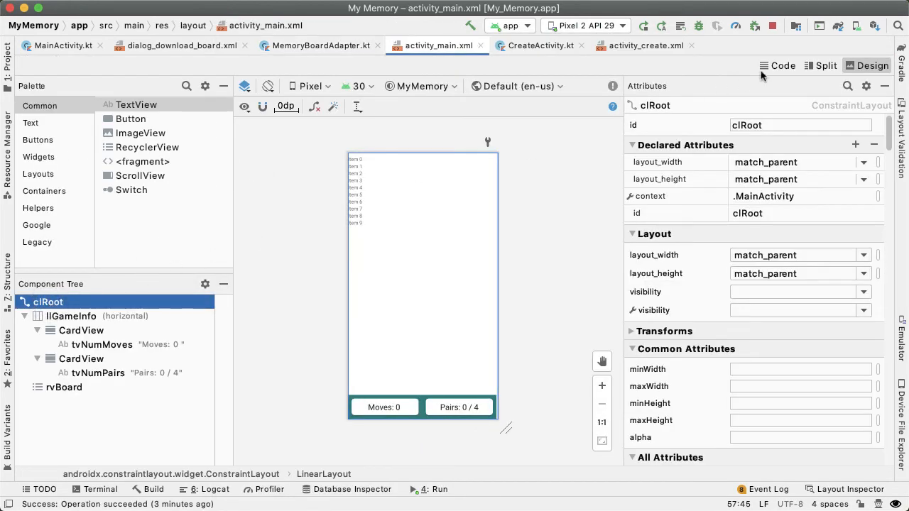
{"action": "left_click", "coordinate": [783, 66]}
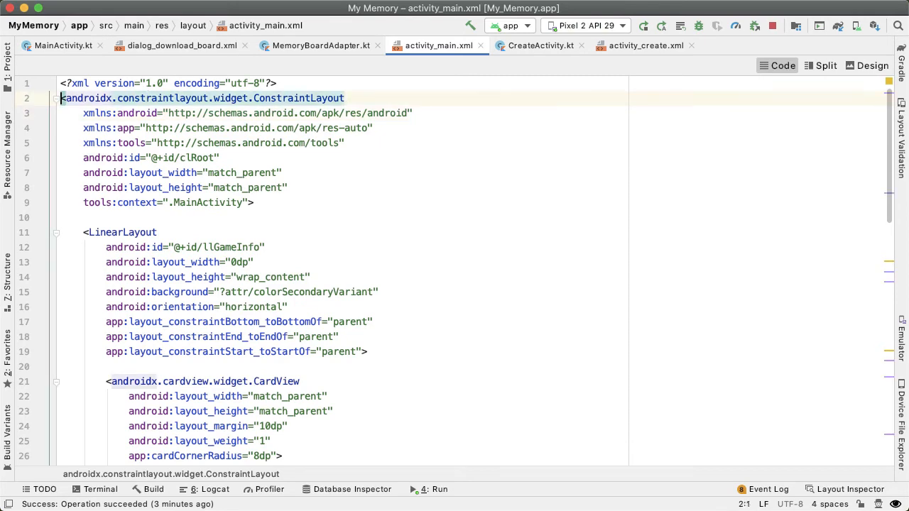
Wrap the ConstraintLayout in a match_parent CoordinatorLayout root carrying the clRoot id.
{"action": "type", "text": "CoordinatorLayout"}
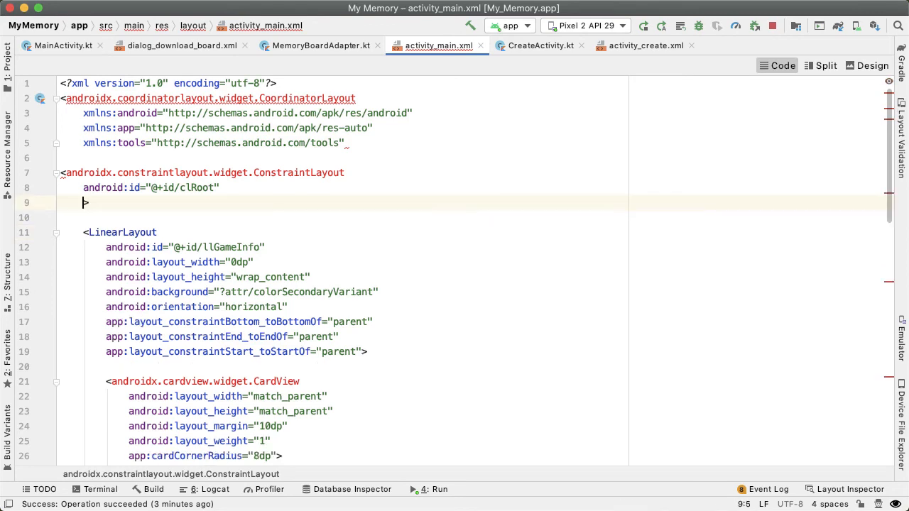
{"action": "type", "text": "android:layout_width=\"match_parent\""}
{"action": "type", "text": "tools:context=\".MainActivity\"></androidx.coordinatorlayout.widget.CoordinatorLayout>"}
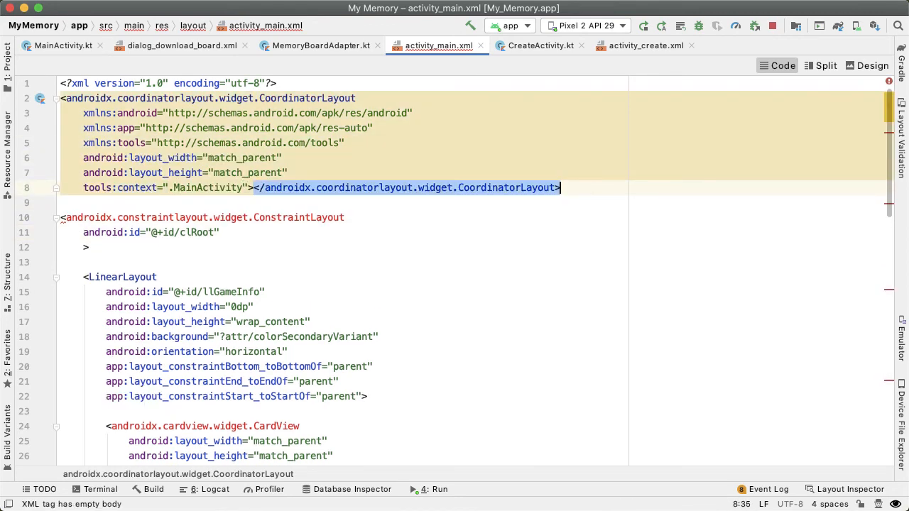
{"action": "scroll", "scroll_direction": "down", "scroll_amount": 3}
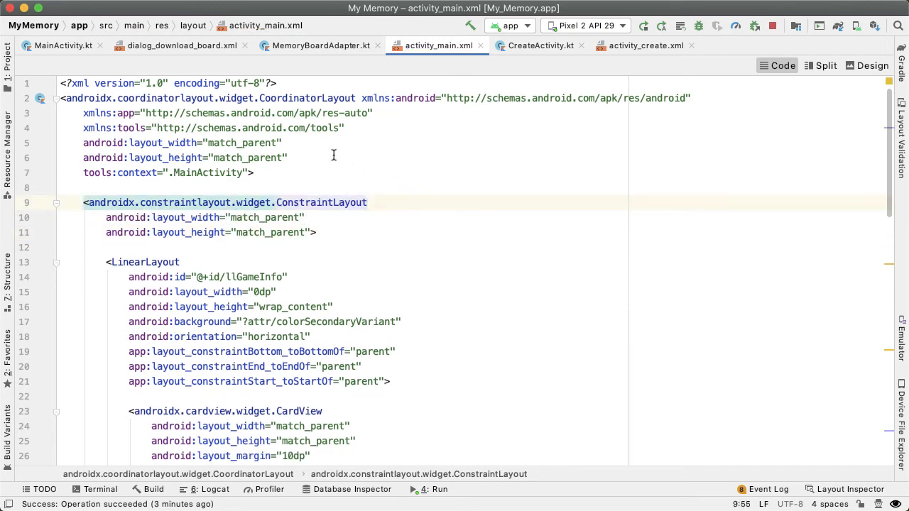
{"action": "type", "text": "android:id=\"@+id/clRoot\""}
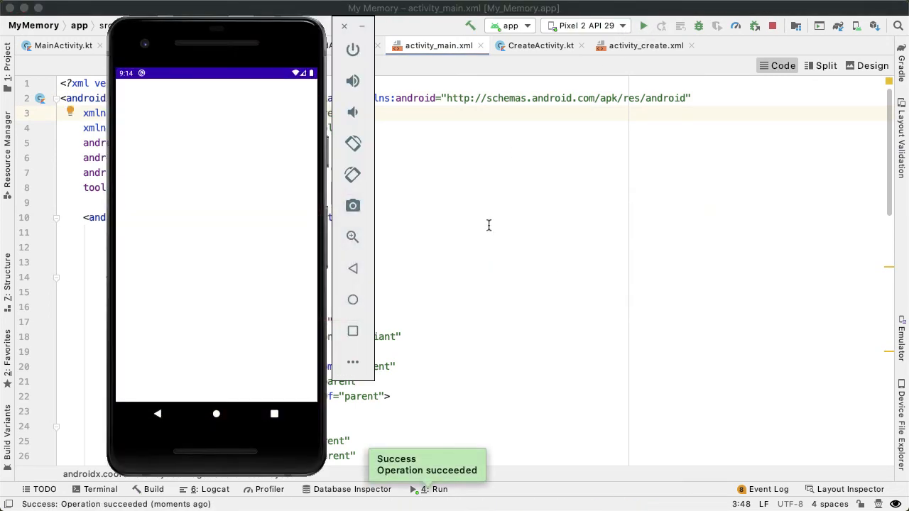
Trace the ClassCastException in Logcat and retype clRoot as CoordinatorLayout in MainActivity.
{"action": "left_click", "coordinate": [344, 25]}
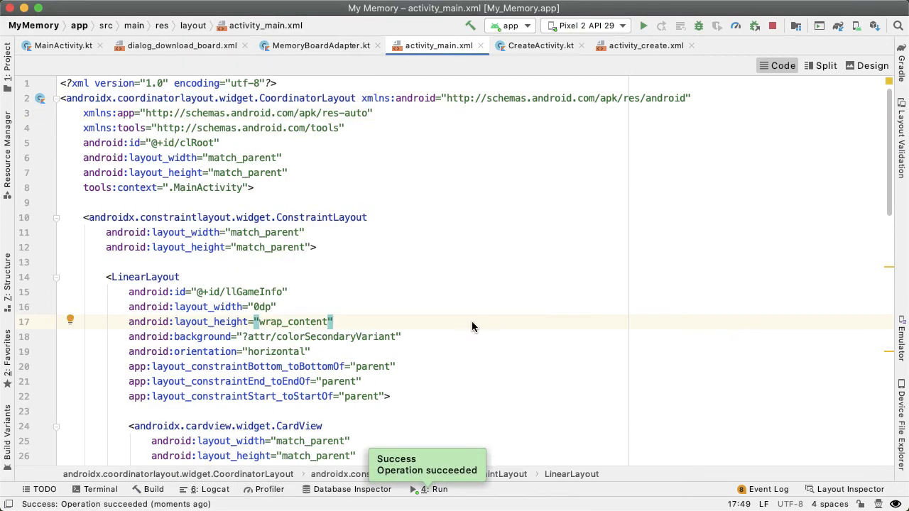
{"action": "left_click", "coordinate": [206, 488]}
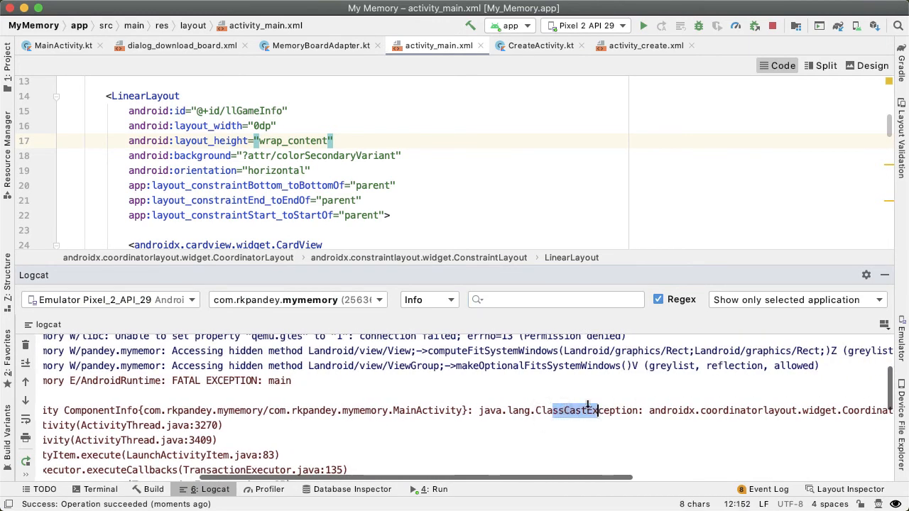
{"action": "left_click", "coordinate": [65, 44]}
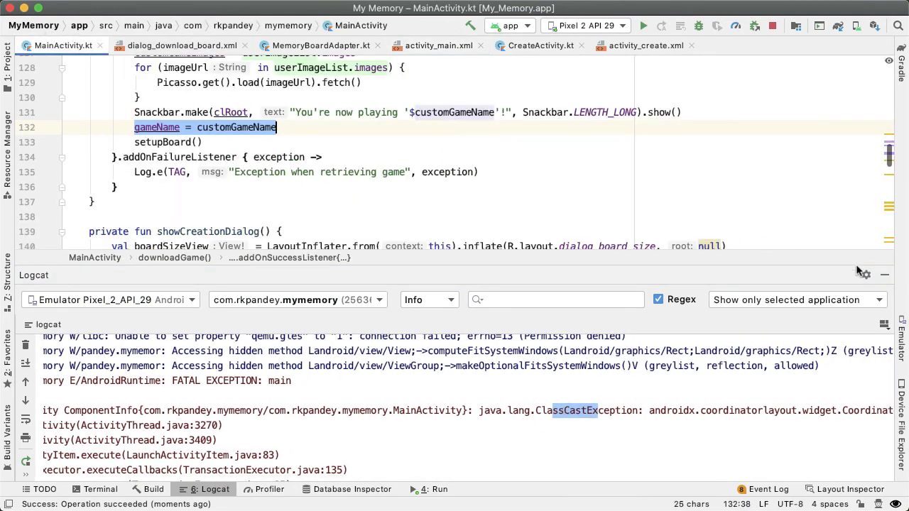
{"action": "left_click", "coordinate": [885, 274]}
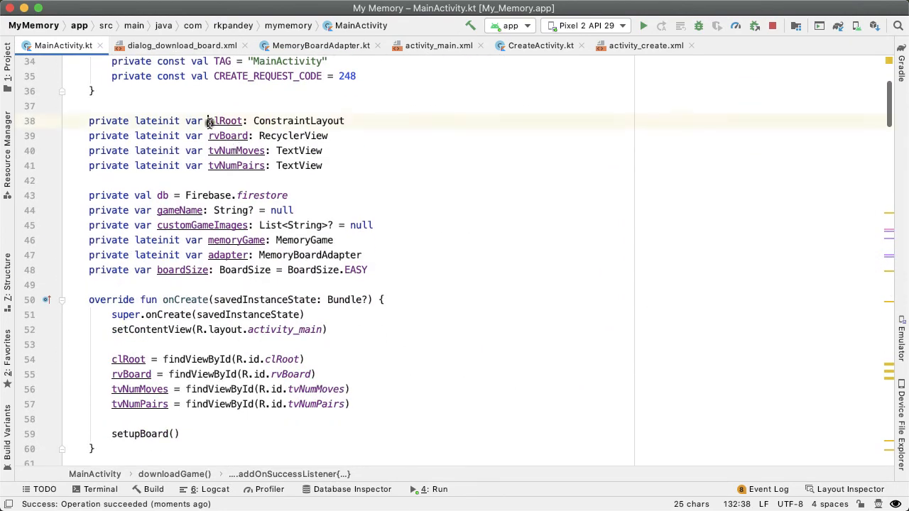
{"action": "double_click", "coordinate": [299, 121]}
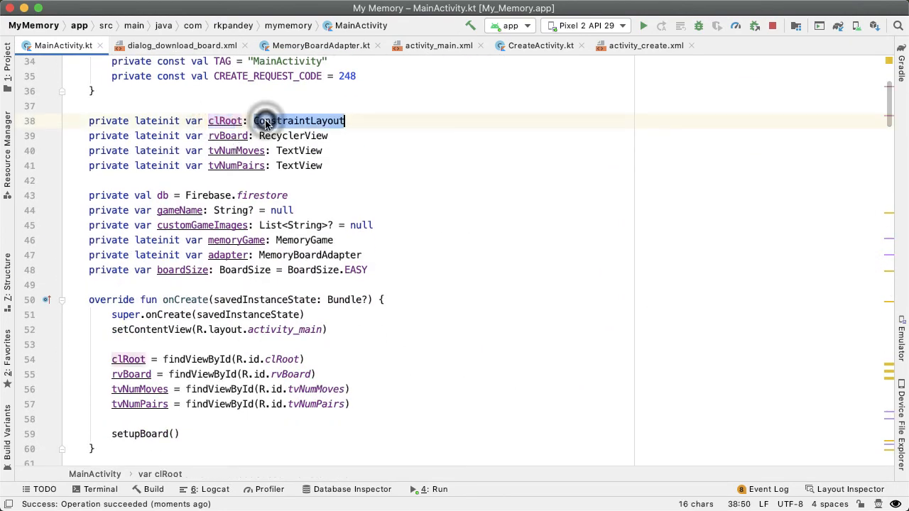
{"action": "type", "text": "CoordinatorLayout"}
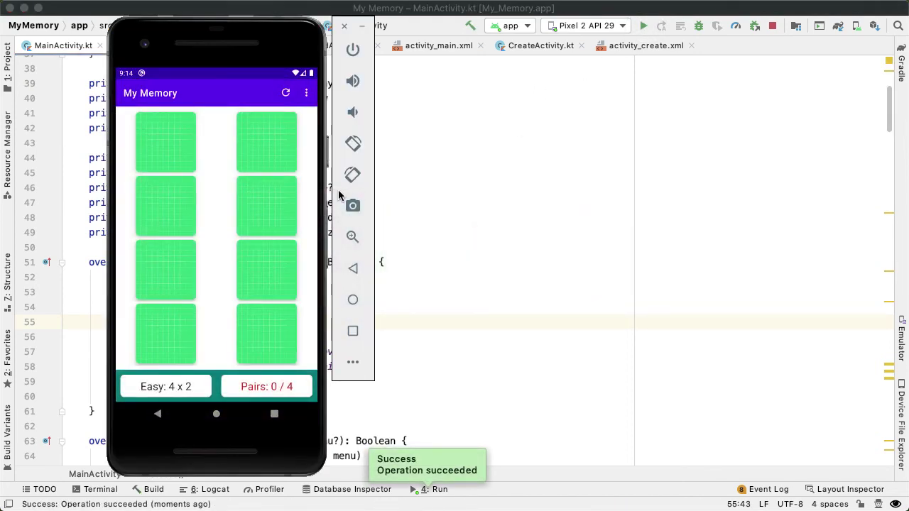
{"action": "mouse_move", "coordinate": [163, 146]}
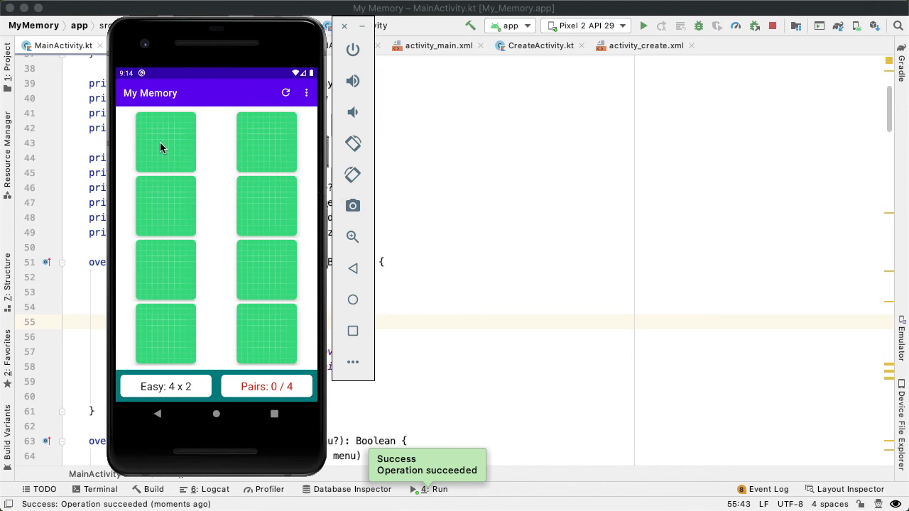
Flip the top-left card on the rerun easy board to reveal its airplane image.
{"action": "left_click", "coordinate": [165, 142]}
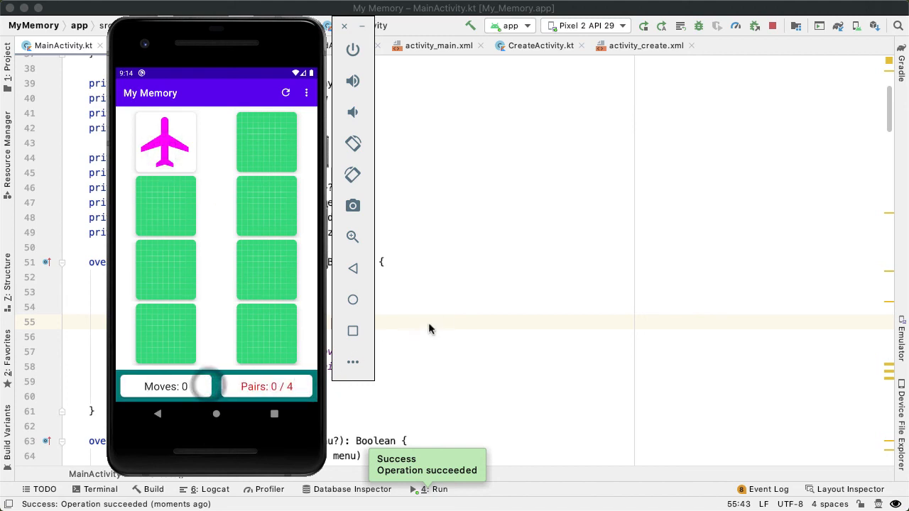
{"action": "mouse_move", "coordinate": [466, 310]}
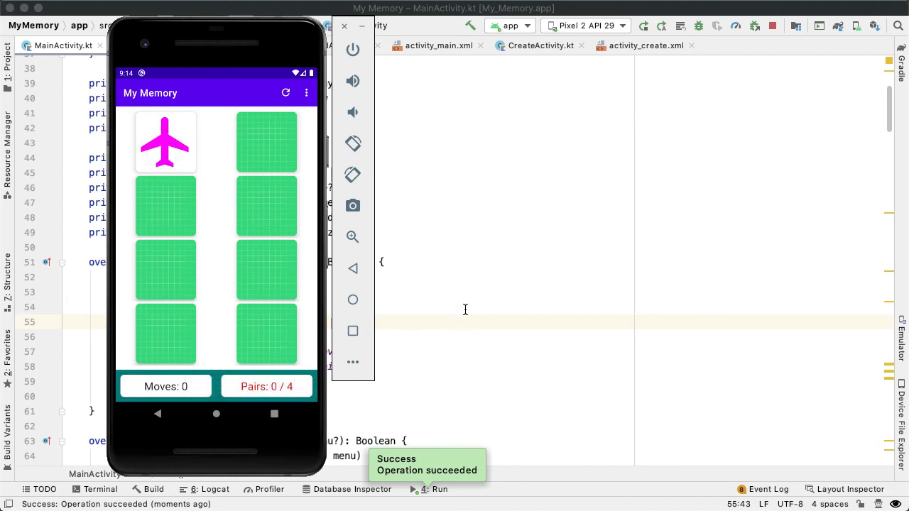